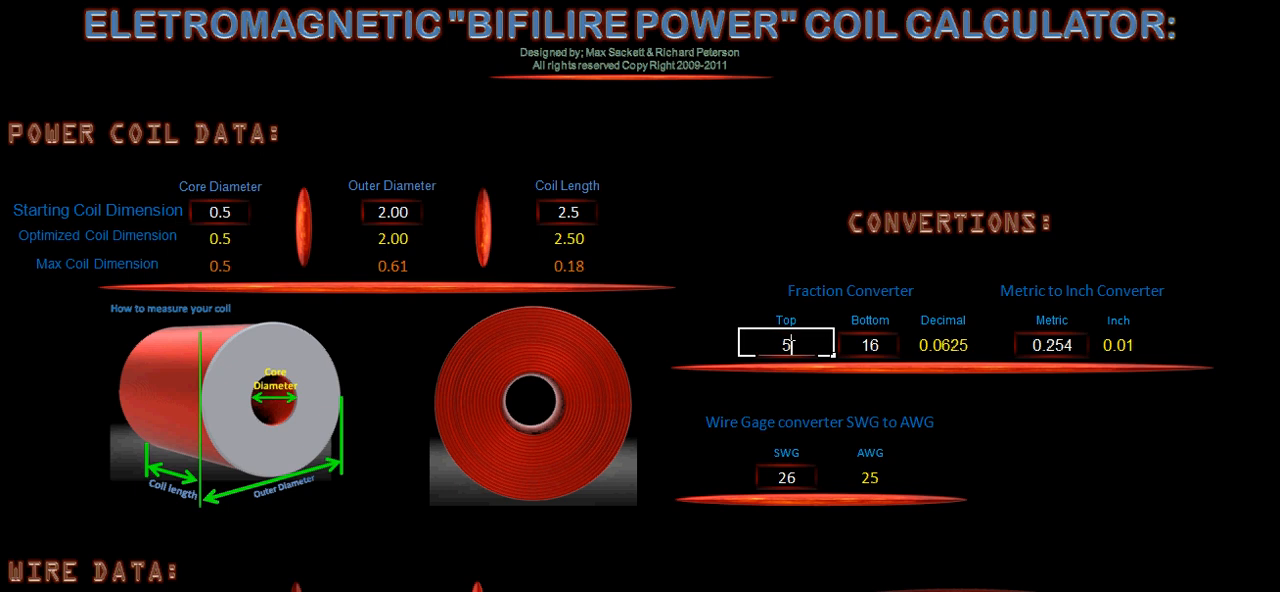
Enter 8 as the fraction's denominator (5/8 = 0.625), core diameter 0.625 and outer diameter 2.50
{"action": "left_click", "coordinate": [870, 344]}
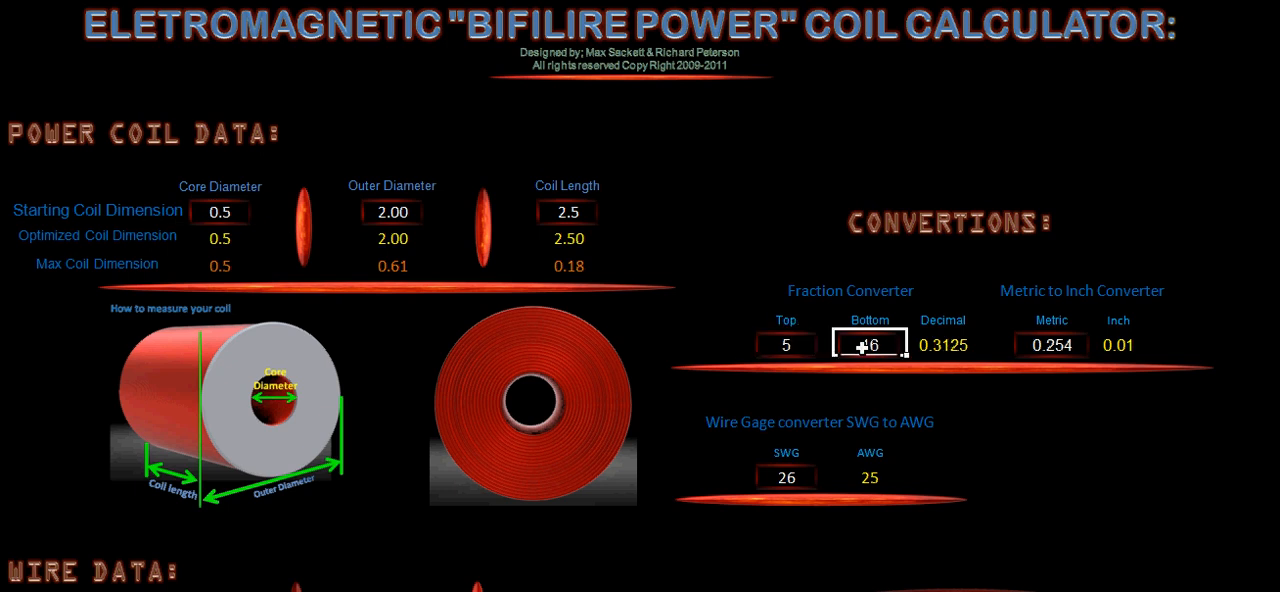
{"action": "type", "text": "8"}
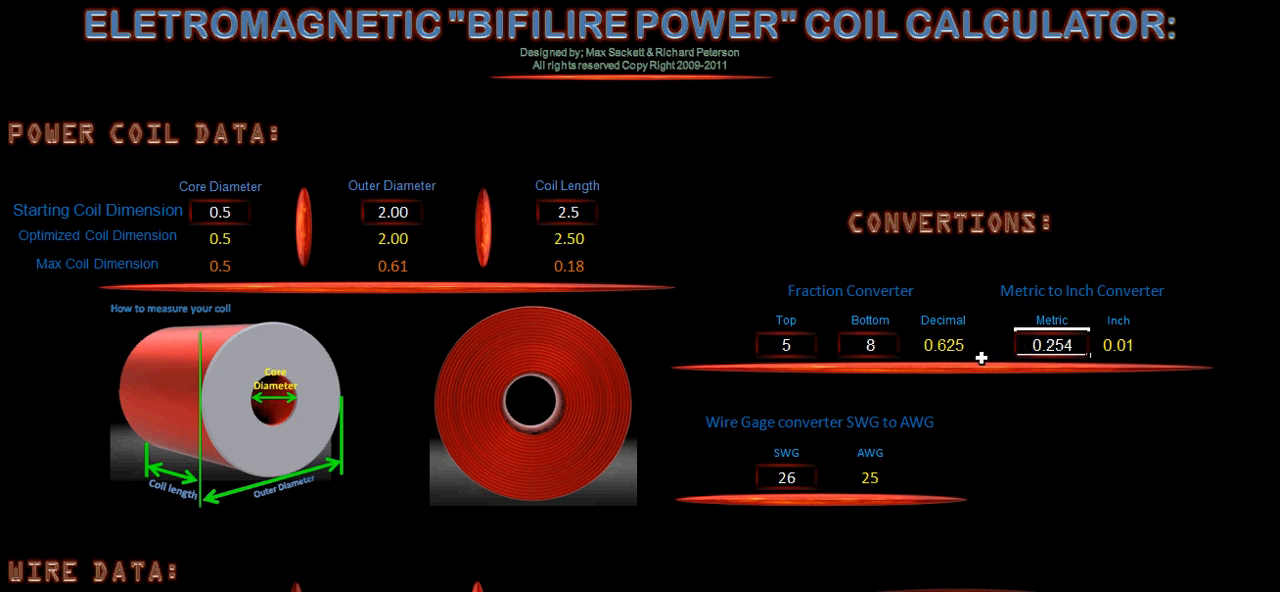
{"action": "mouse_move", "coordinate": [224, 210]}
{"action": "type", "text": "."}
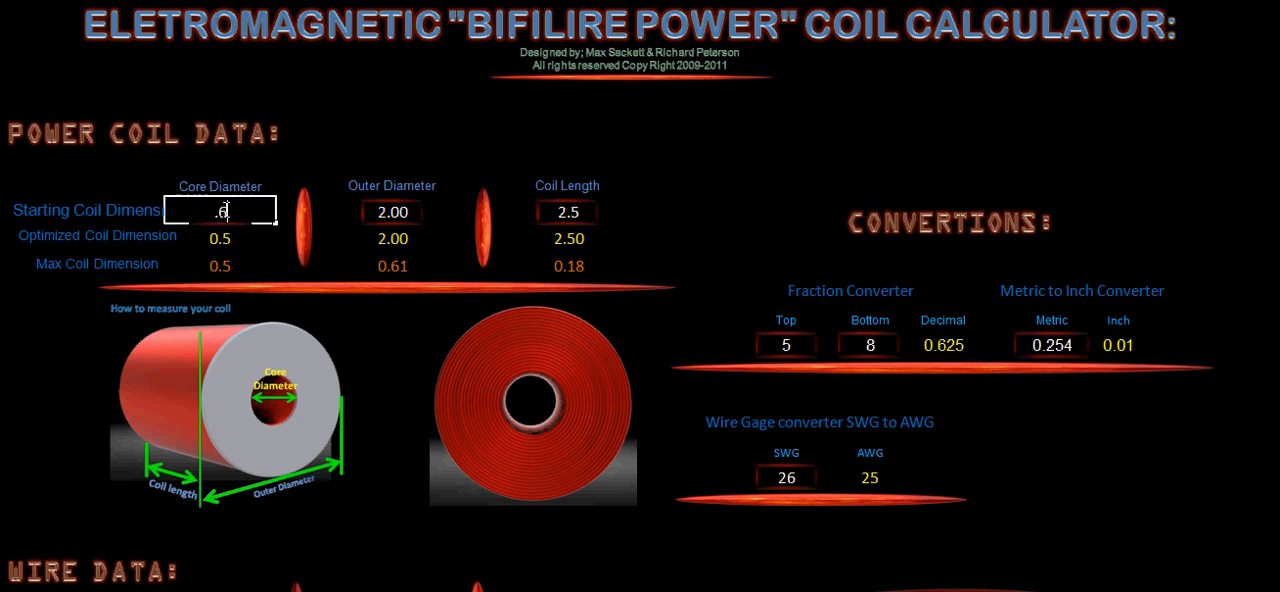
{"action": "type", "text": "625"}
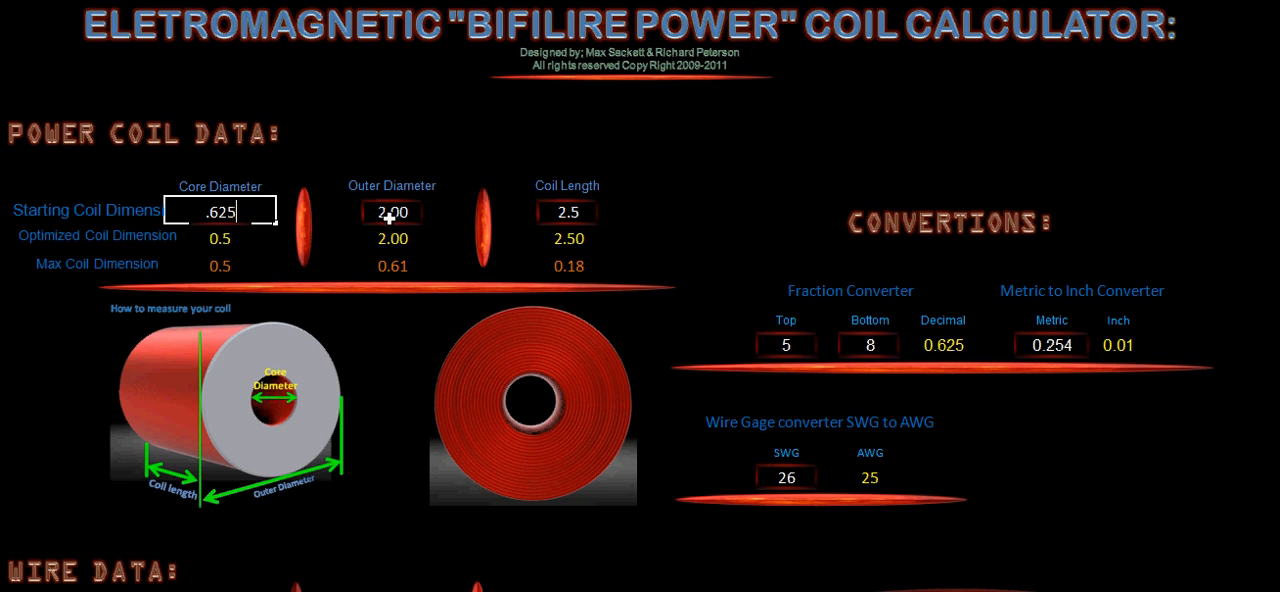
{"action": "left_click", "coordinate": [392, 212]}
{"action": "type", "text": "2.13"}
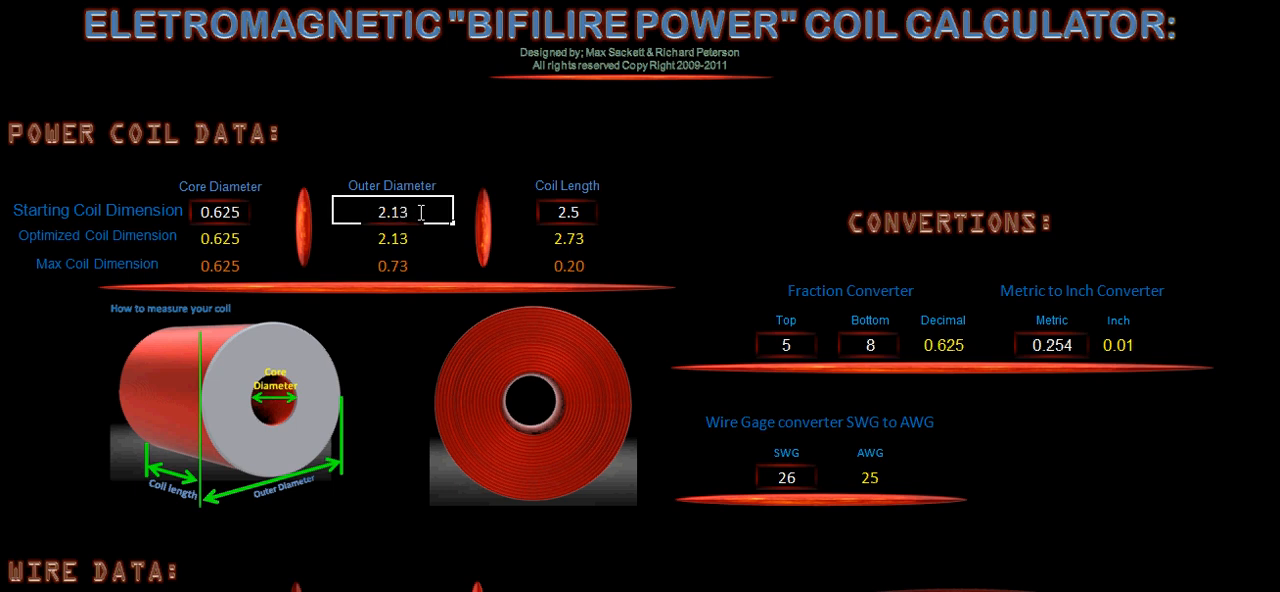
{"action": "key", "text": "BackSpace"}
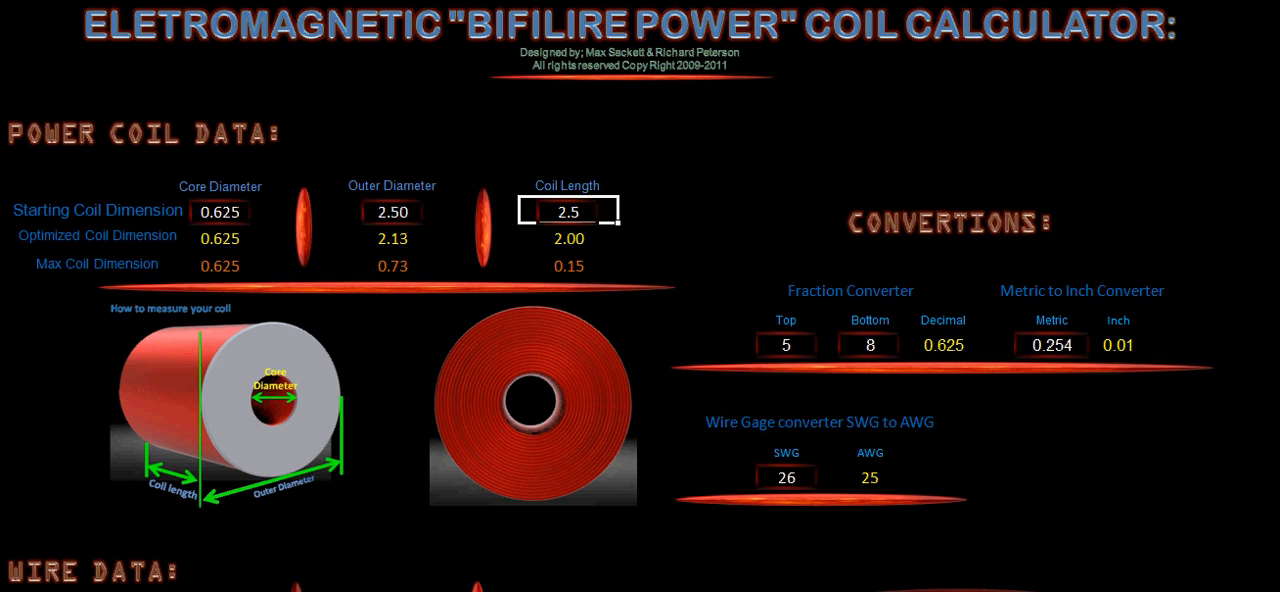
{"action": "scroll", "scroll_direction": "down", "scroll_amount": 3}
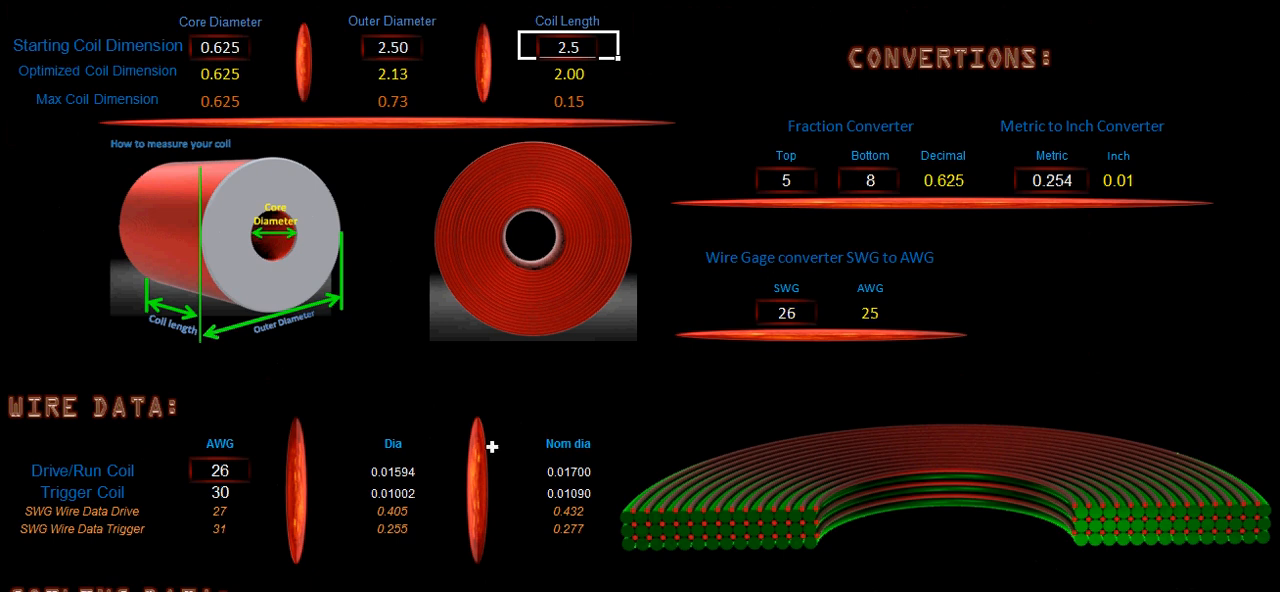
{"action": "mouse_move", "coordinate": [186, 508]}
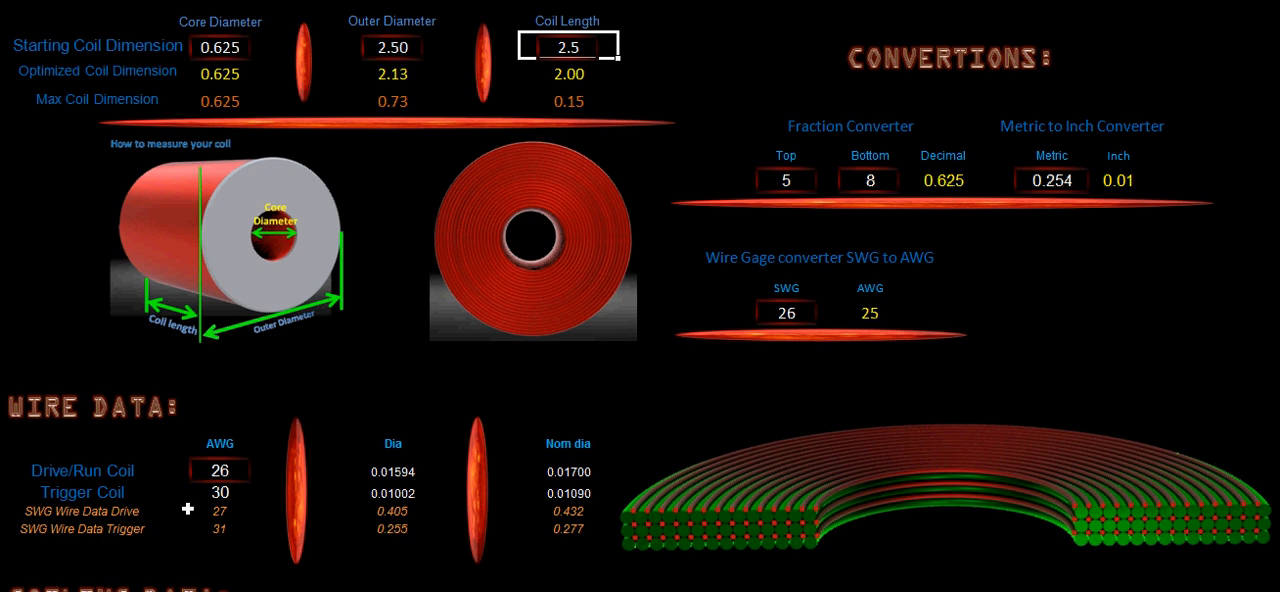
Set the drive/run coil wire gauge to 22 AWG in the Wire Data section
{"action": "left_click", "coordinate": [220, 470]}
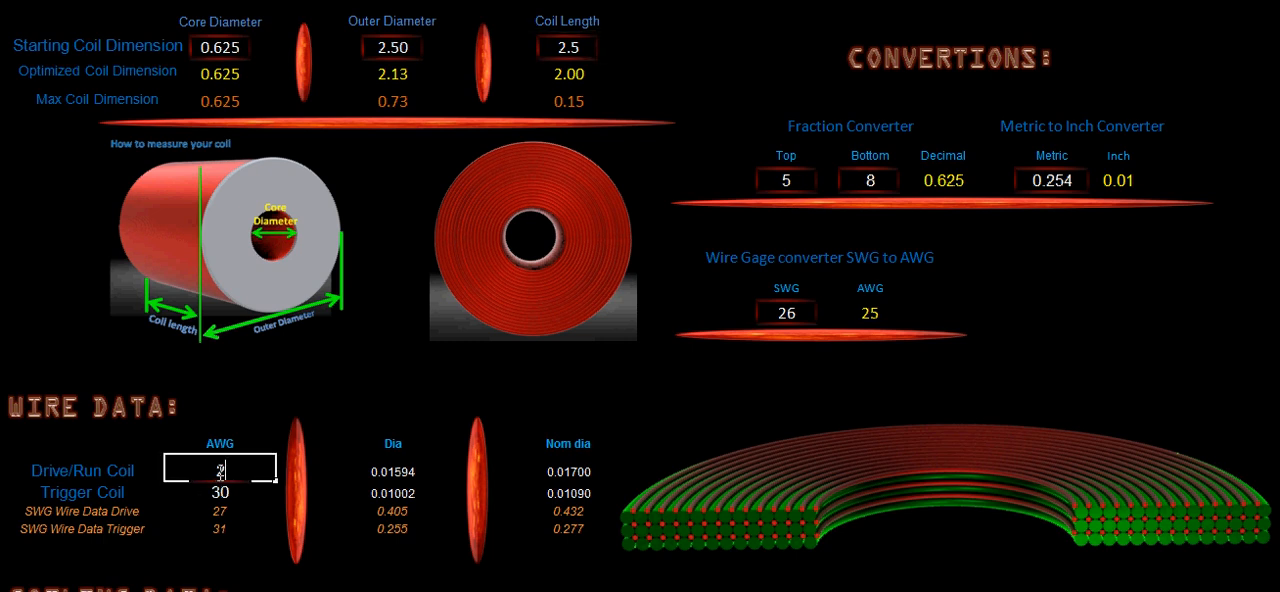
{"action": "type", "text": "22"}
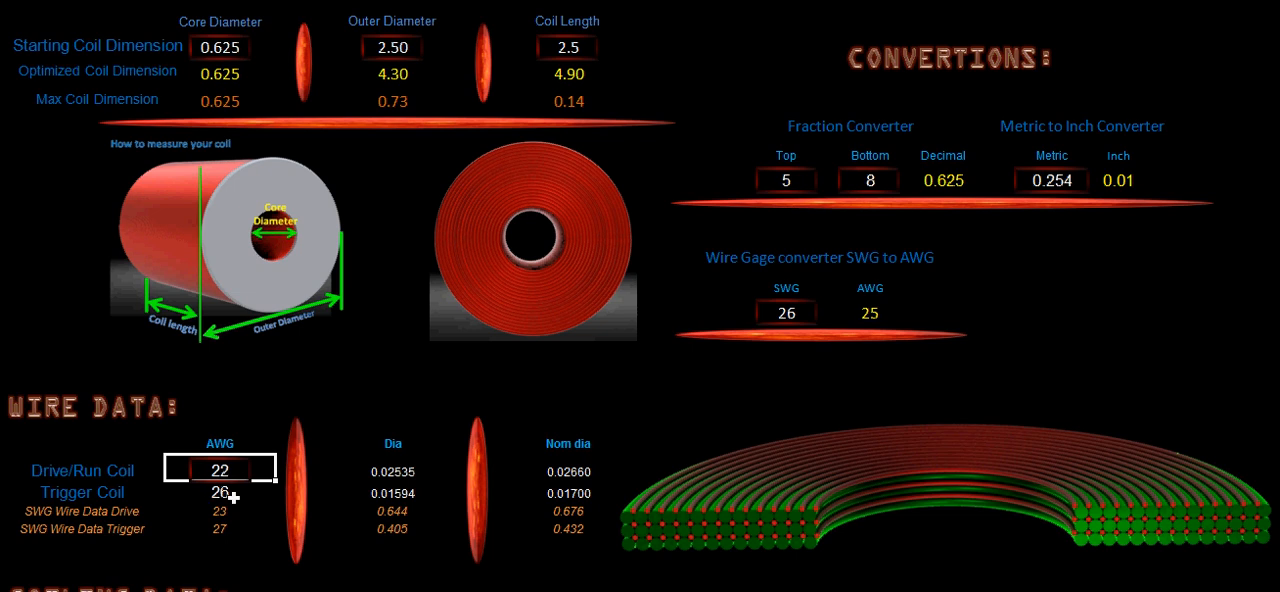
Enter 3312 as the drive coil's total turns, cutting the layers to 35
{"action": "scroll", "scroll_direction": "down", "scroll_amount": 3}
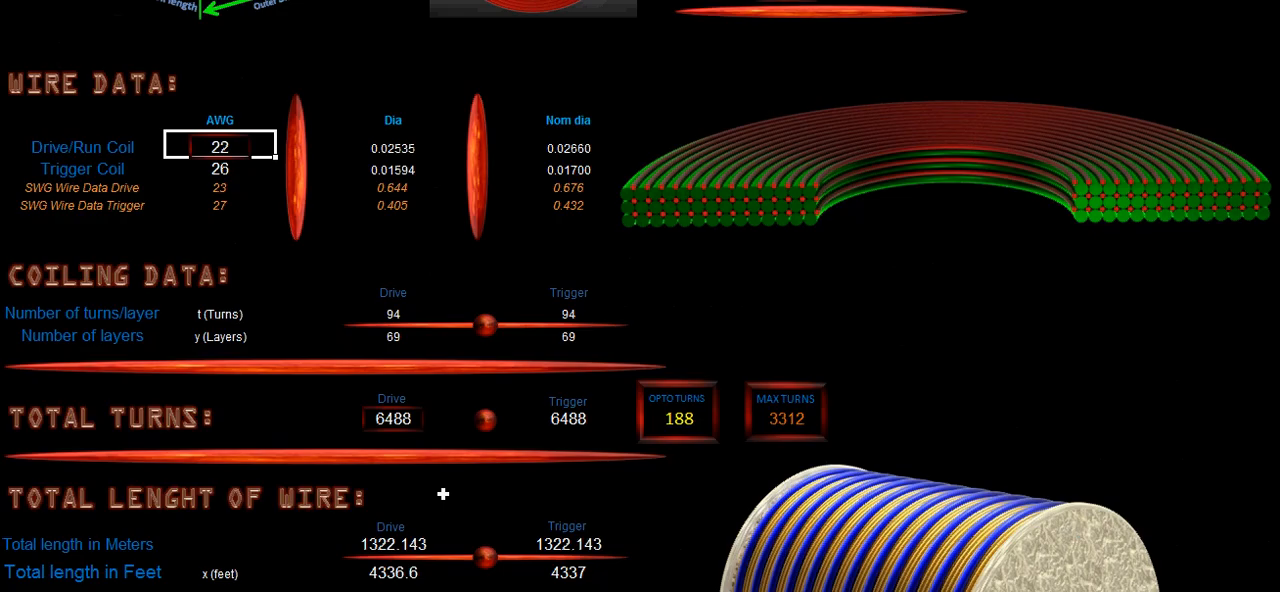
{"action": "mouse_move", "coordinate": [560, 462]}
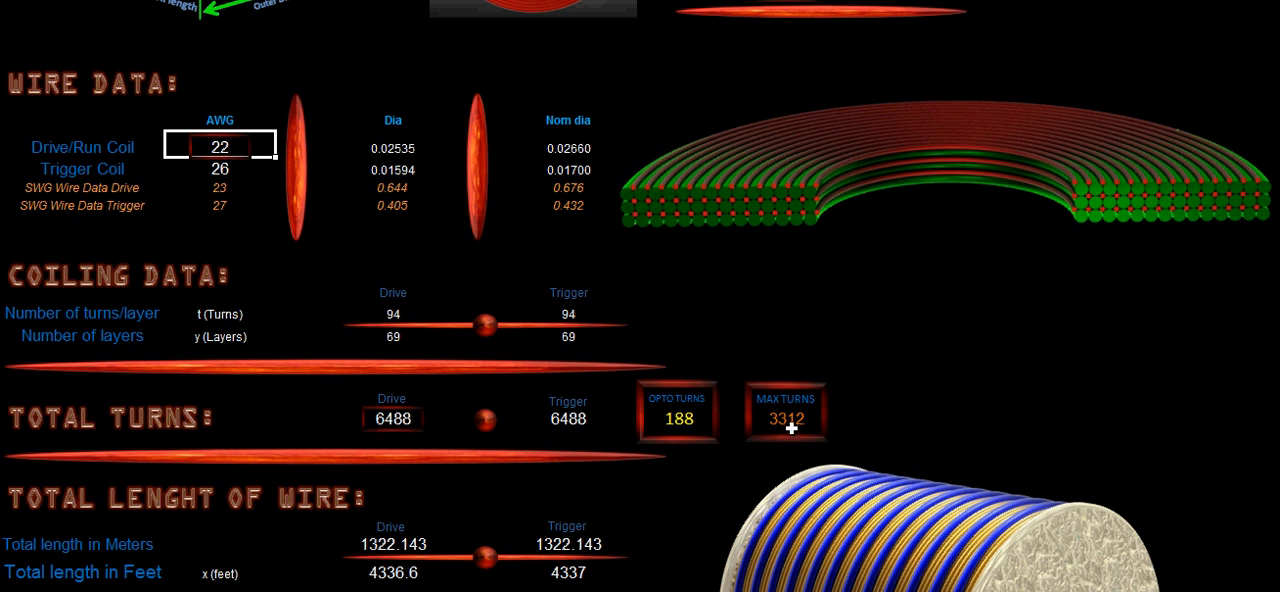
{"action": "mouse_move", "coordinate": [448, 414]}
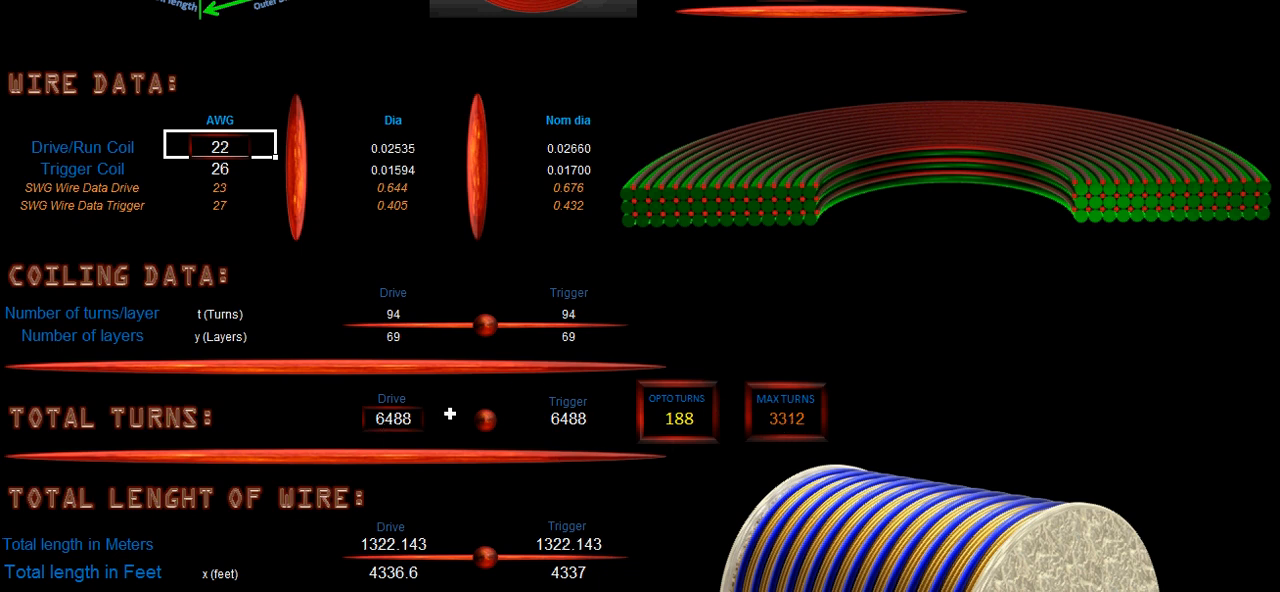
{"action": "mouse_move", "coordinate": [532, 430]}
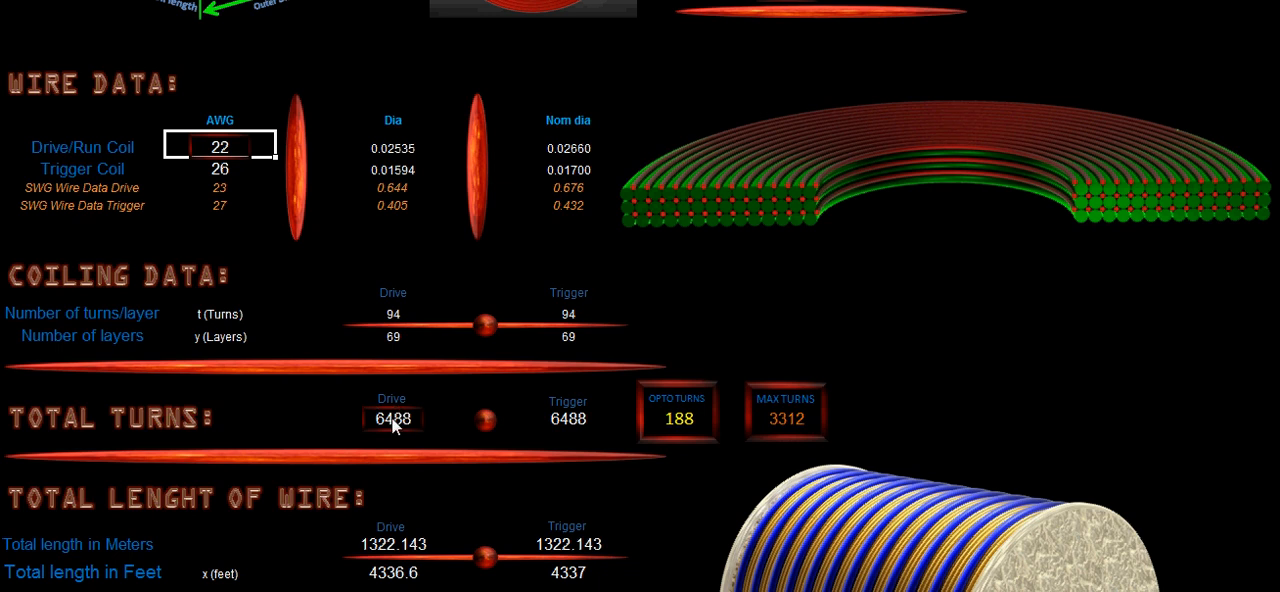
{"action": "left_click", "coordinate": [392, 418]}
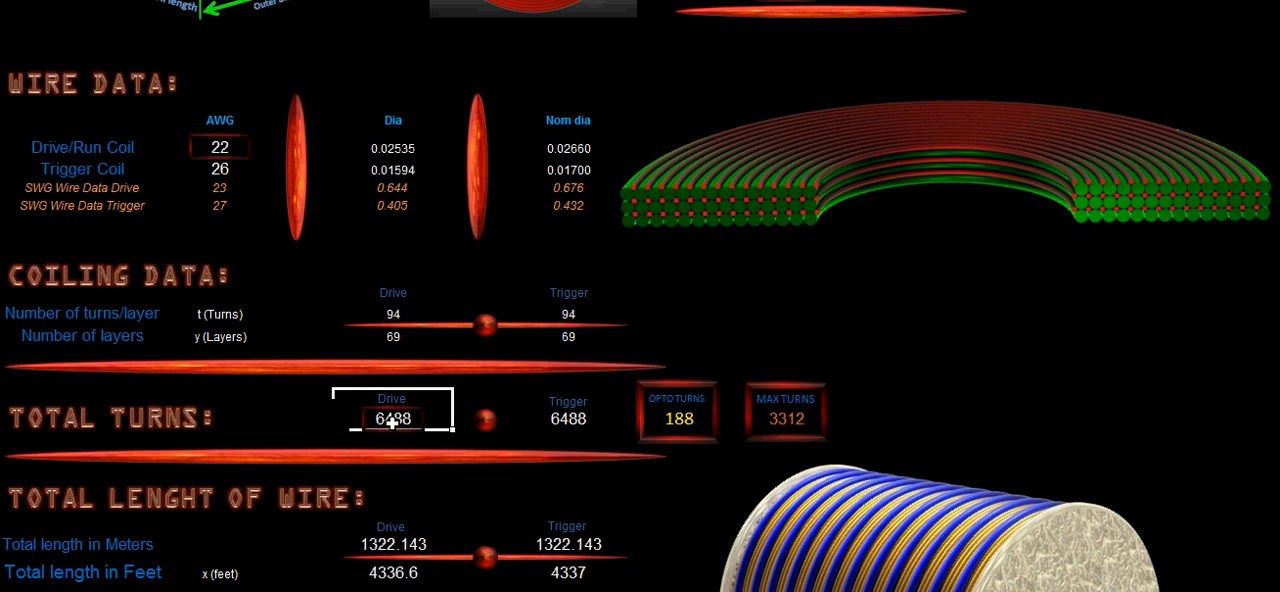
{"action": "type", "text": "3312"}
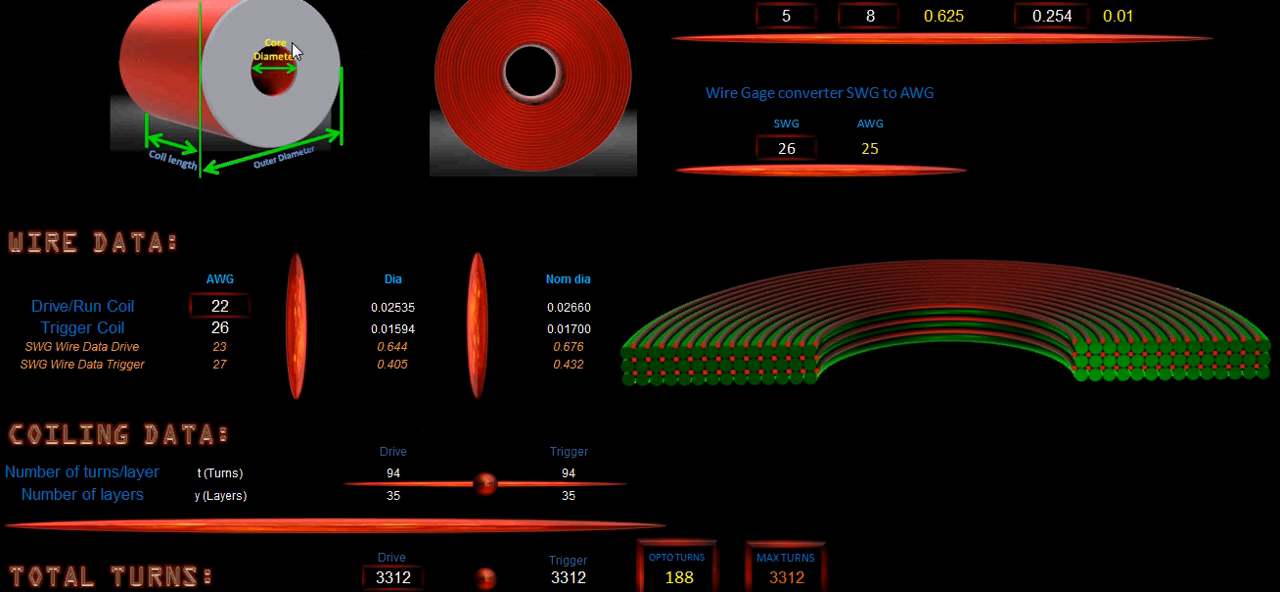
{"action": "scroll", "scroll_direction": "down", "scroll_amount": 3}
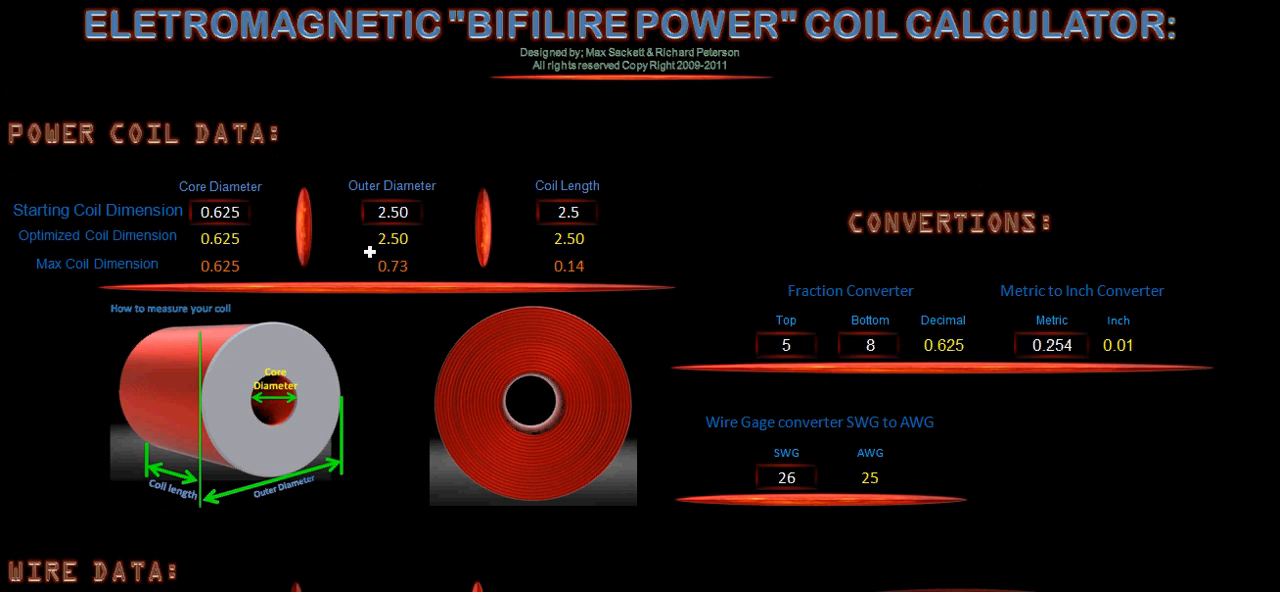
{"action": "scroll", "scroll_direction": "down", "scroll_amount": 3}
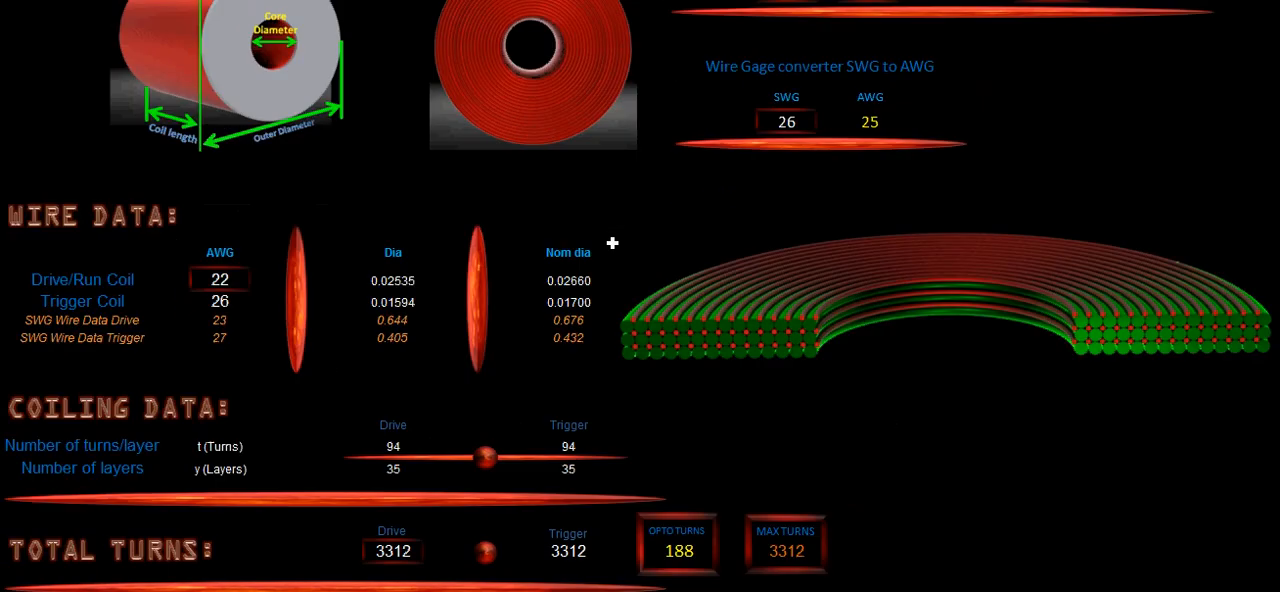
{"action": "scroll", "scroll_direction": "down", "scroll_amount": 3}
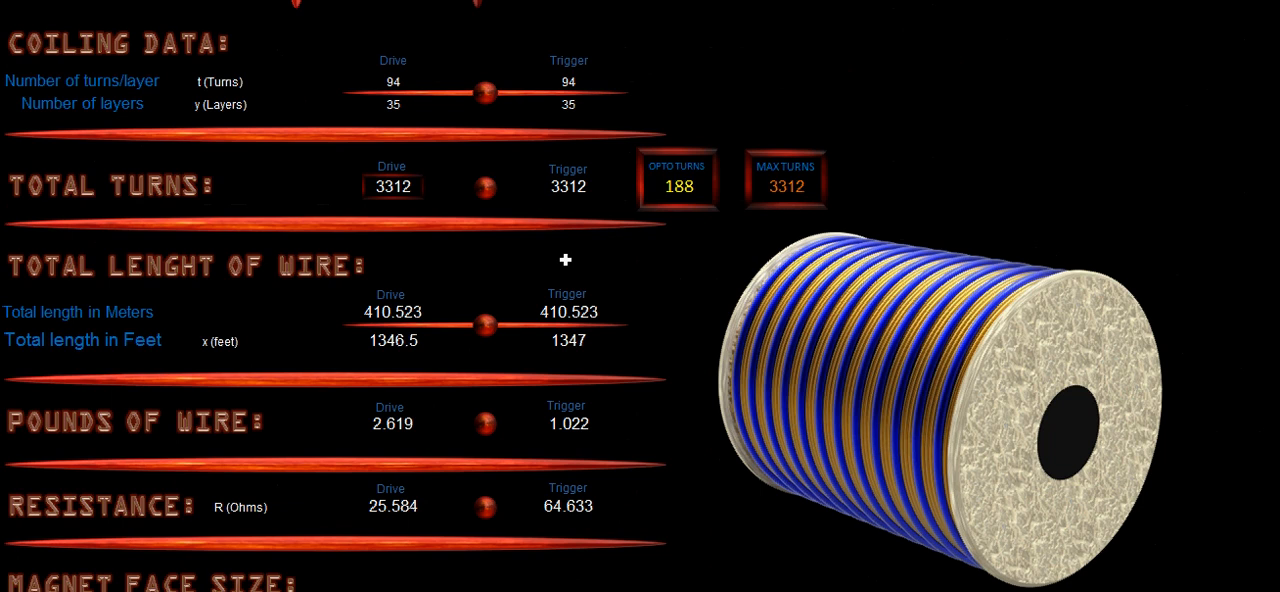
{"action": "mouse_move", "coordinate": [48, 356]}
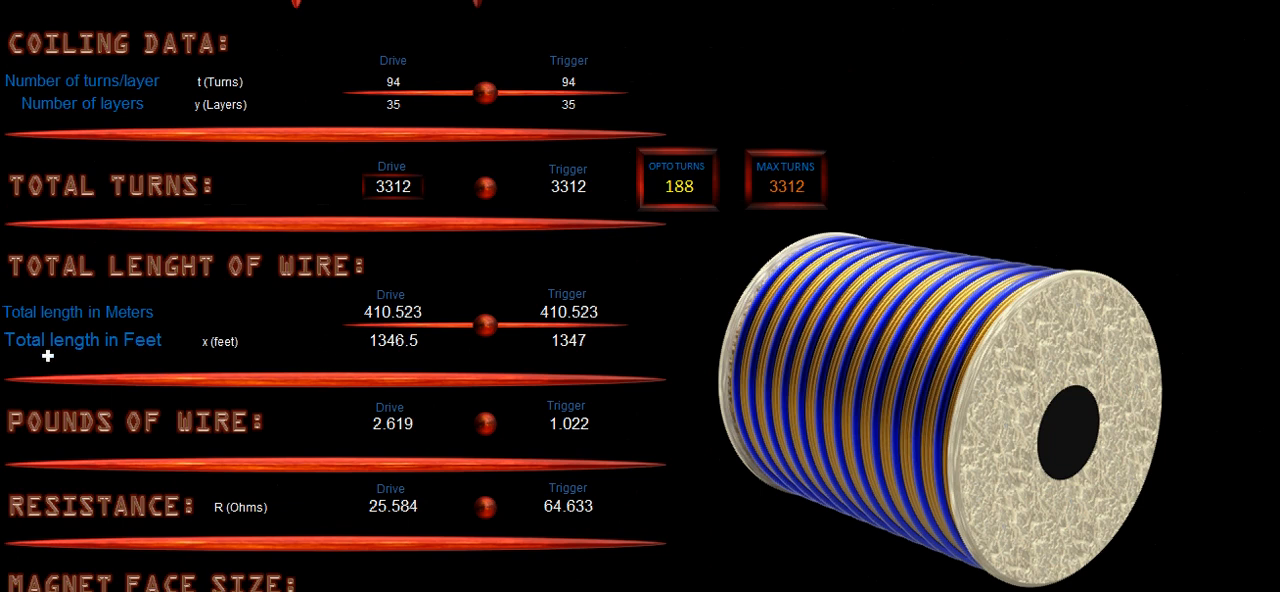
{"action": "mouse_move", "coordinate": [420, 356]}
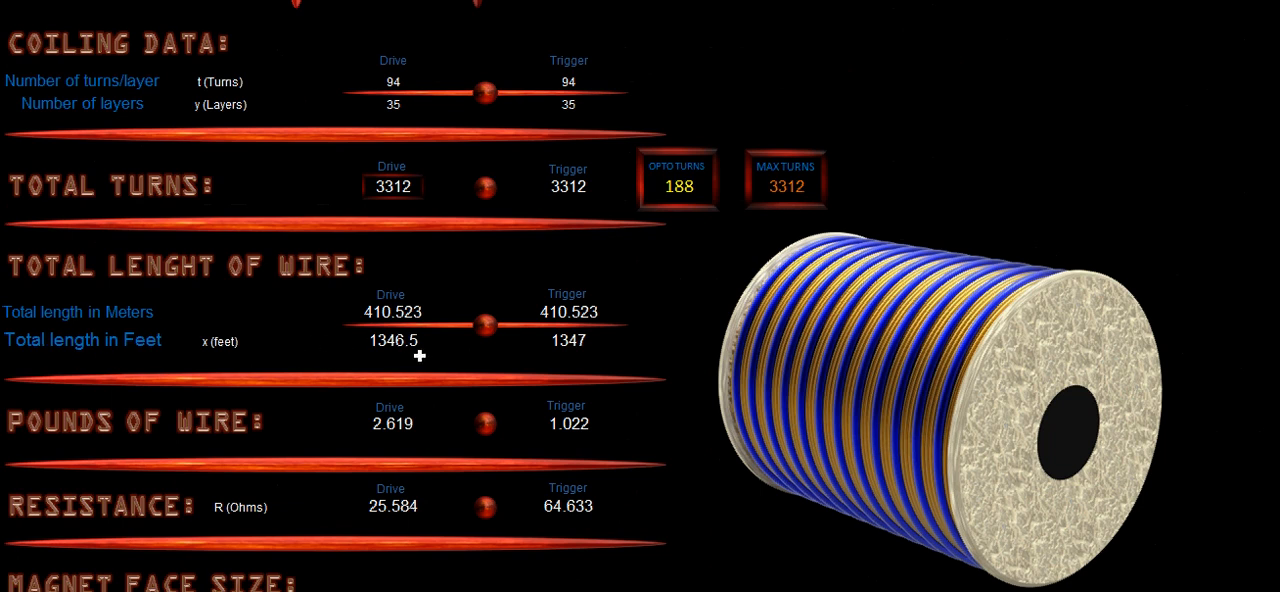
{"action": "mouse_move", "coordinate": [366, 360]}
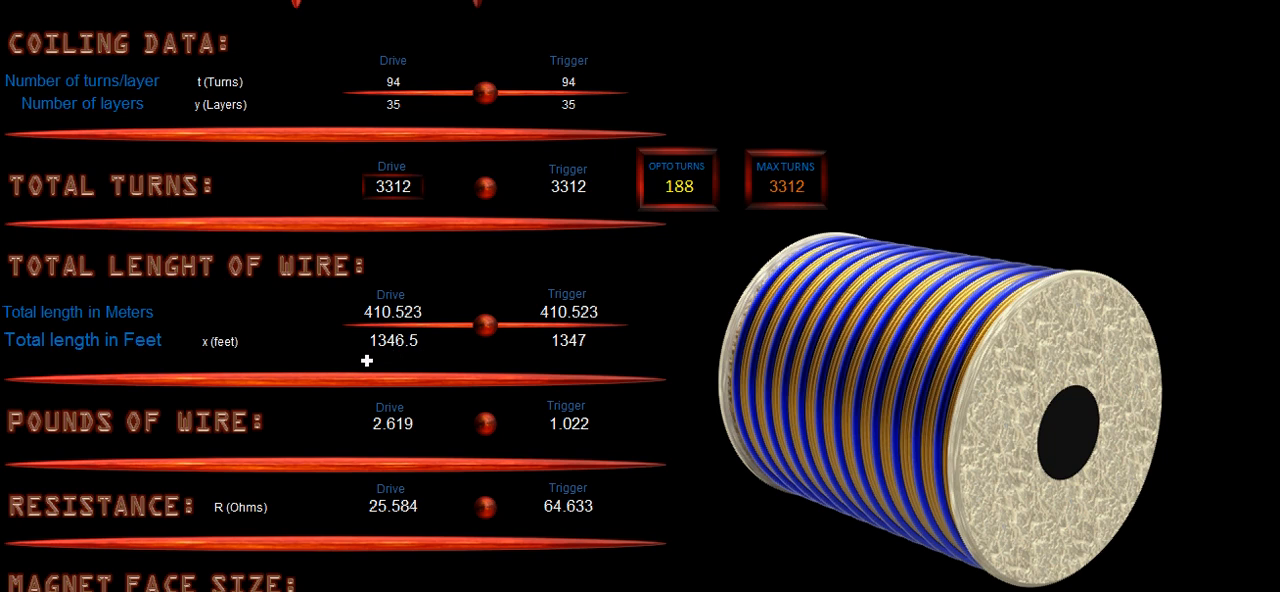
{"action": "mouse_move", "coordinate": [600, 358]}
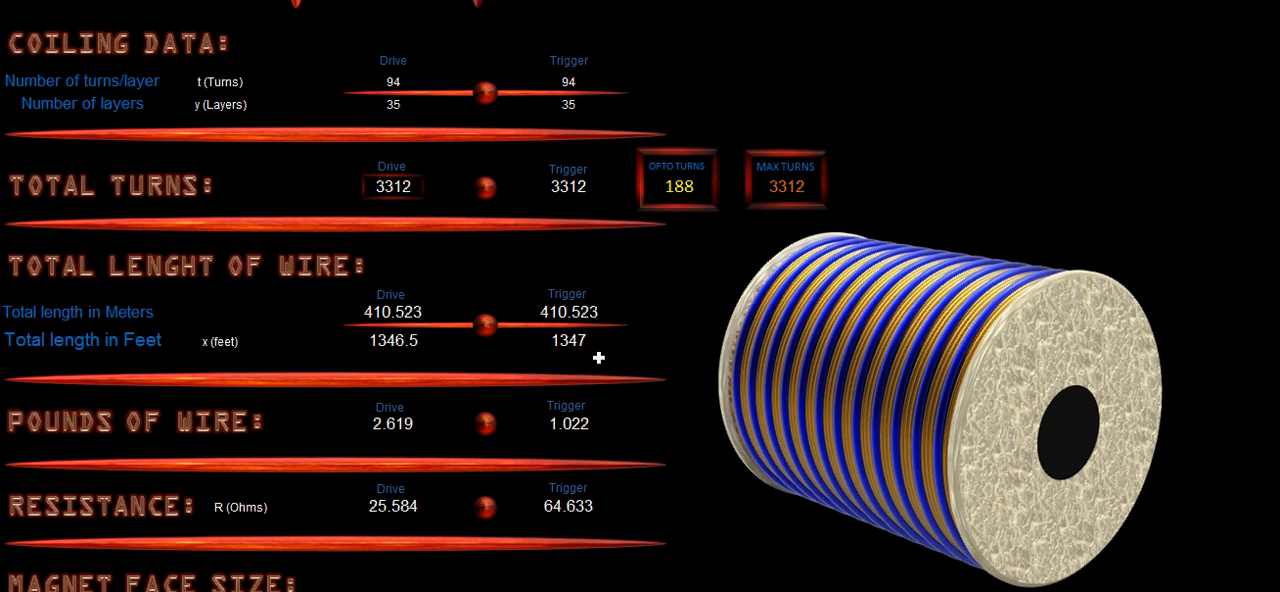
{"action": "scroll", "scroll_direction": "down", "scroll_amount": 3}
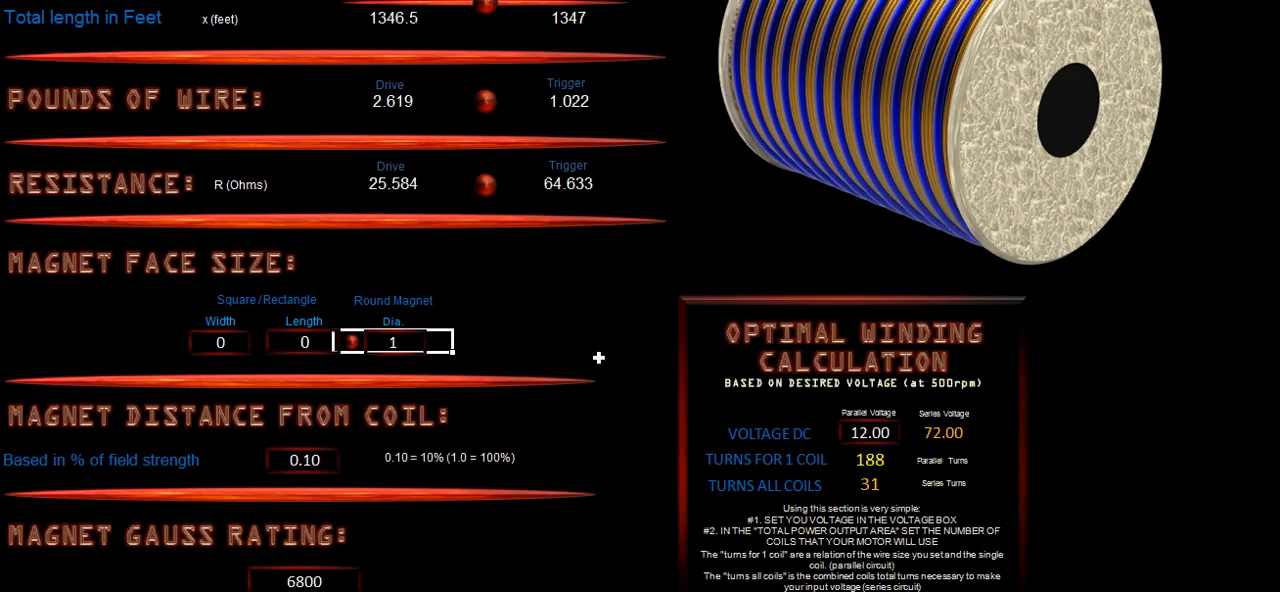
{"action": "mouse_move", "coordinate": [544, 120]}
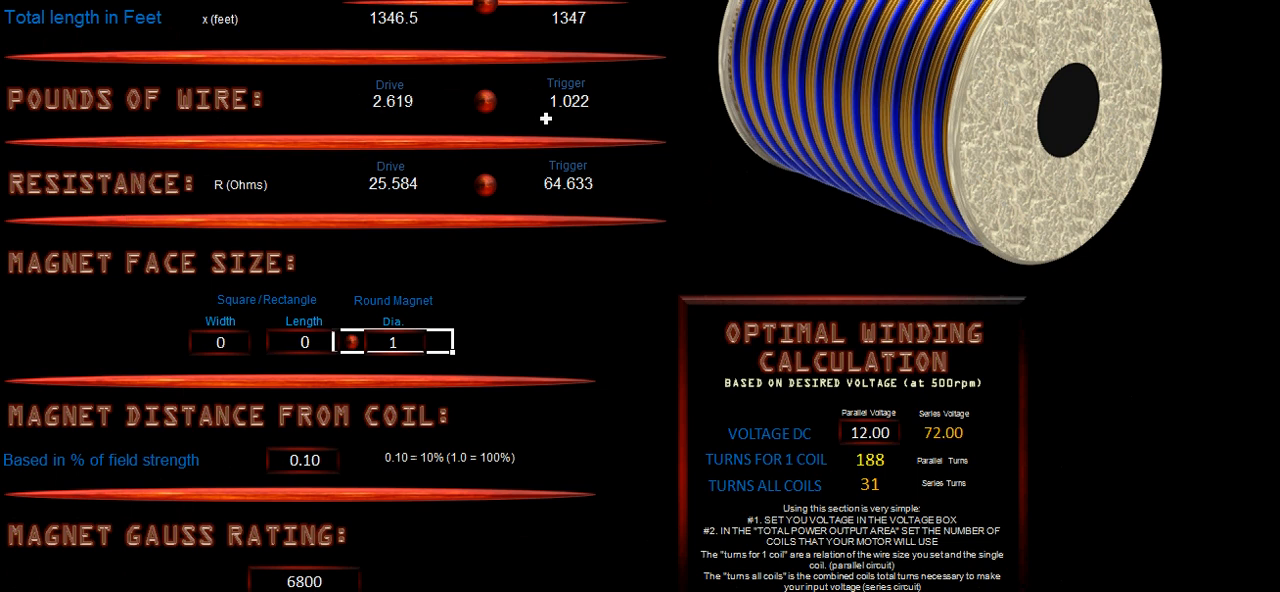
{"action": "mouse_move", "coordinate": [572, 194]}
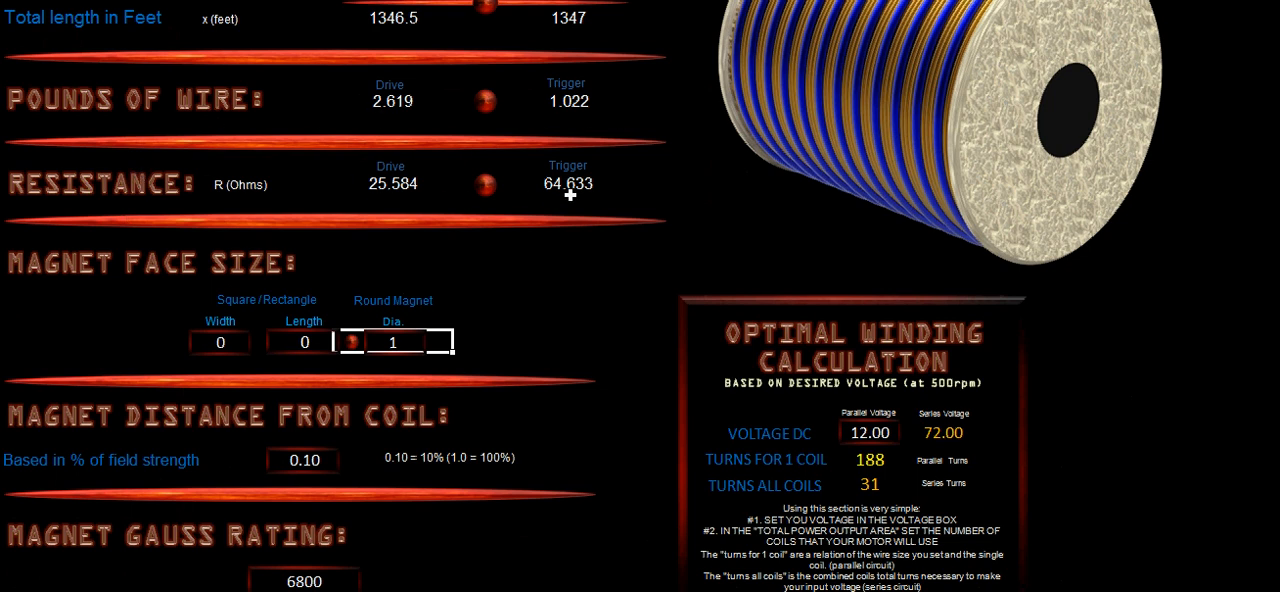
{"action": "mouse_move", "coordinate": [578, 196]}
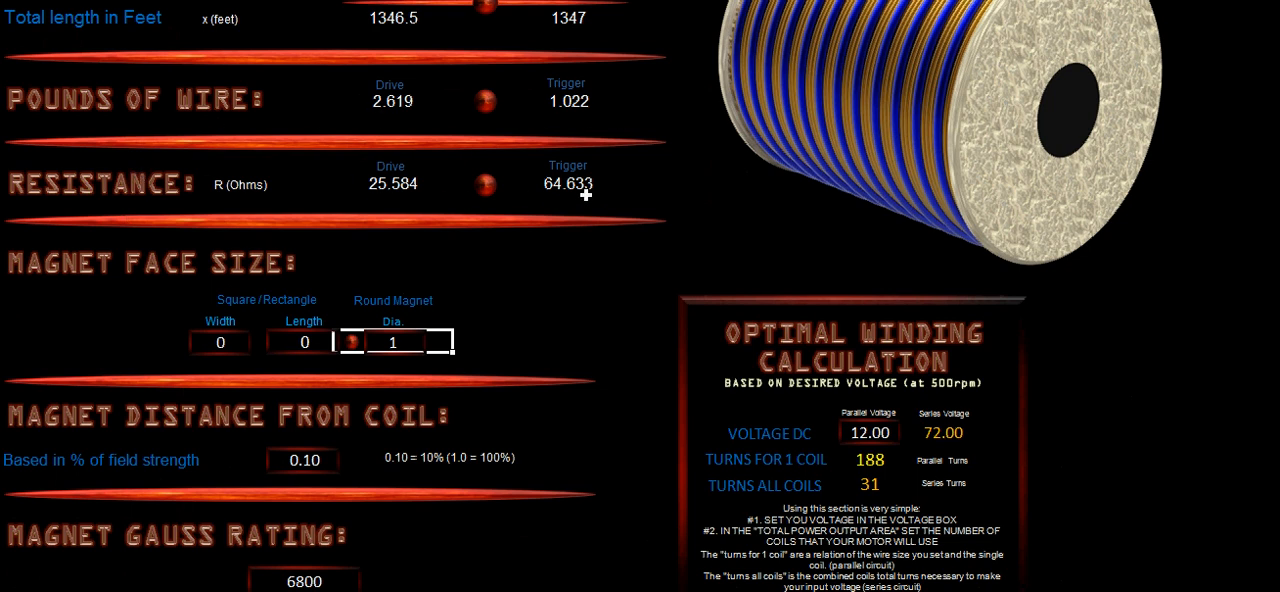
Enter 3 as the fraction's numerator so 3/8 converts to 0.375
{"action": "scroll", "scroll_direction": "down", "scroll_amount": 3}
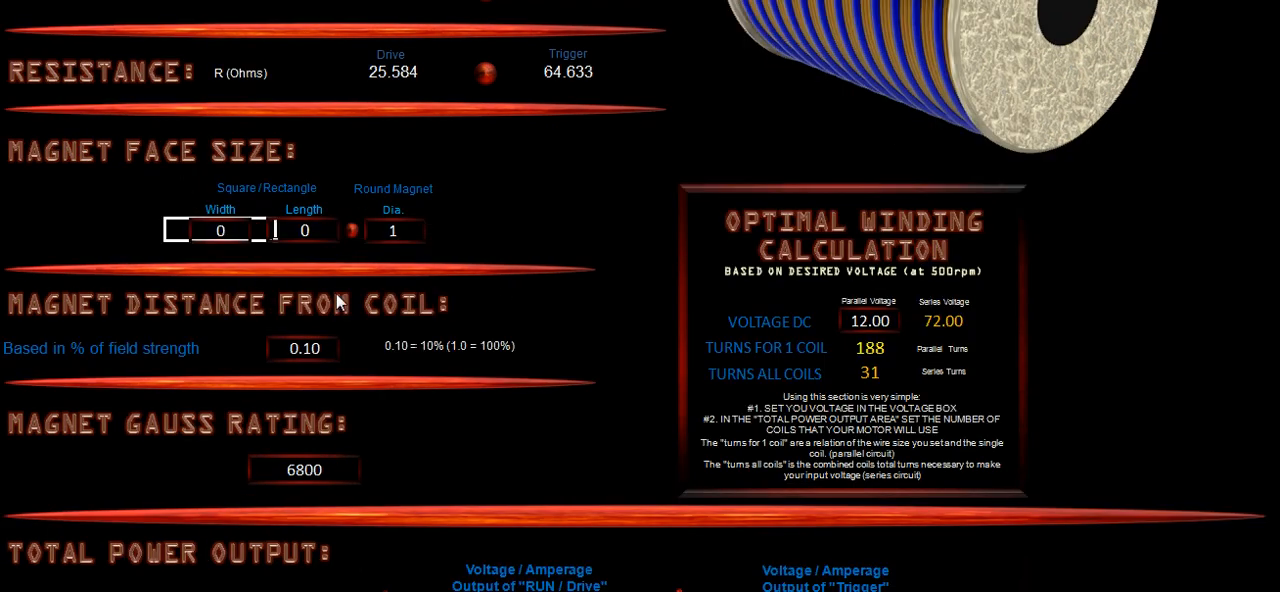
{"action": "scroll", "scroll_direction": "up", "scroll_amount": 3}
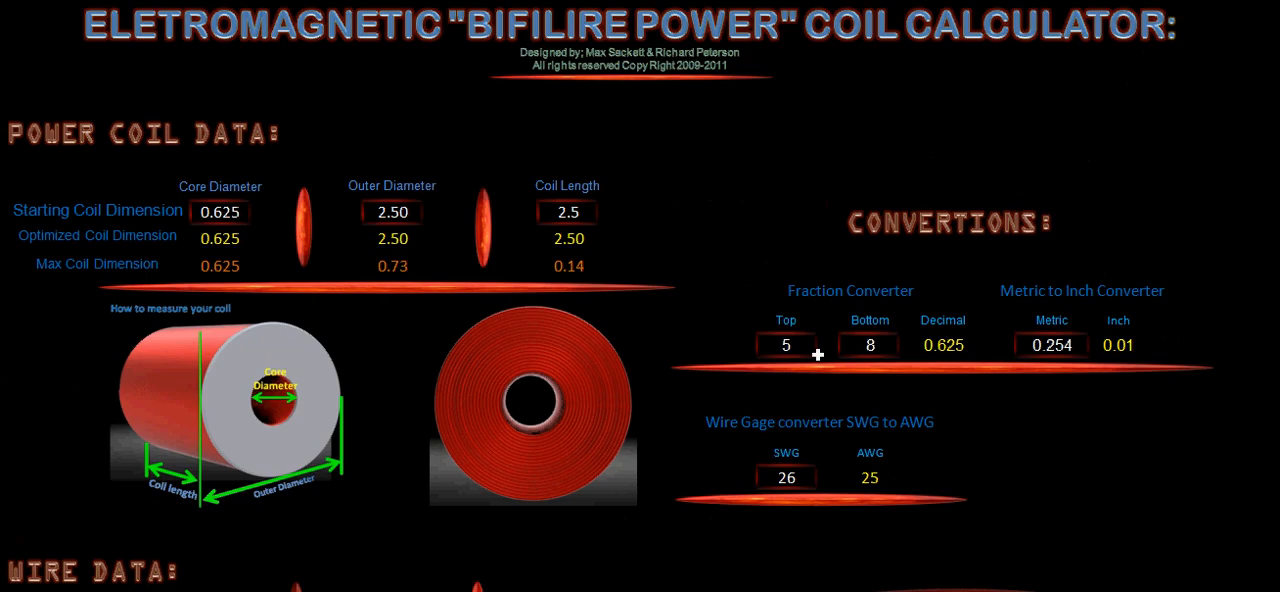
{"action": "left_click", "coordinate": [786, 344]}
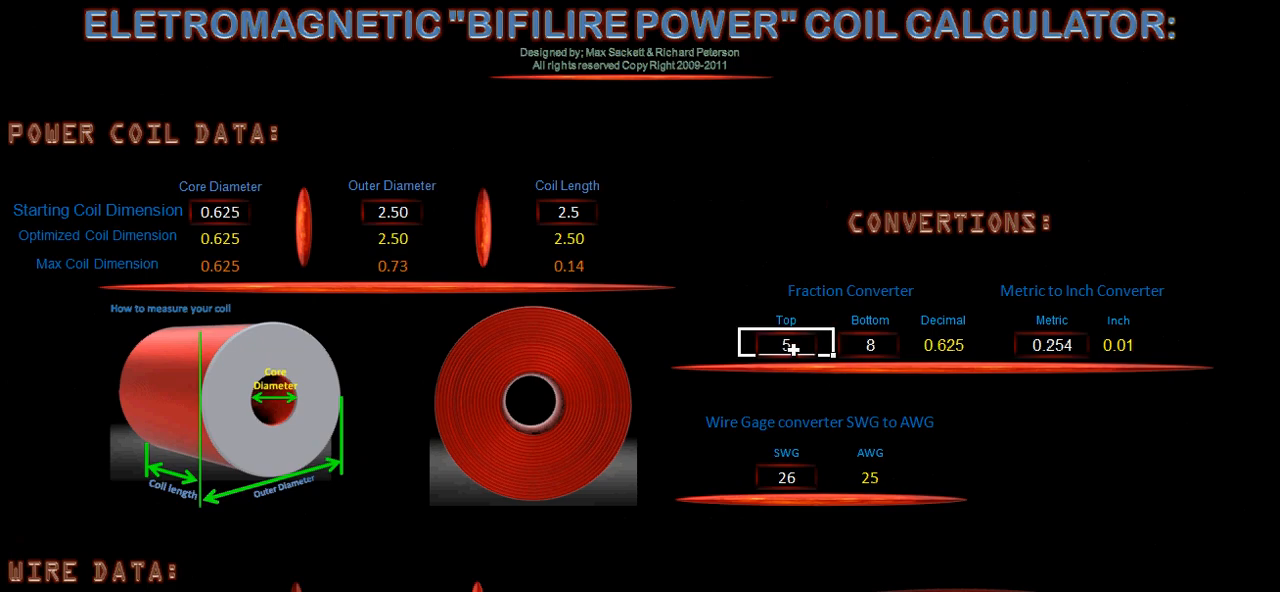
{"action": "type", "text": "3"}
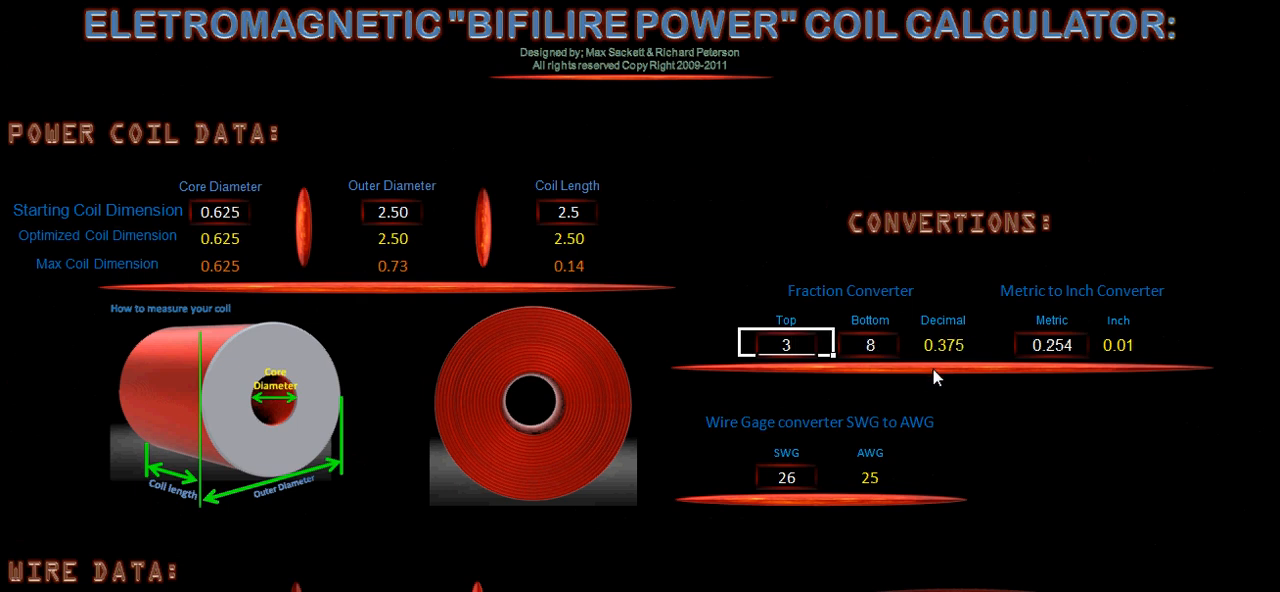
{"action": "scroll", "scroll_direction": "down", "scroll_amount": 3}
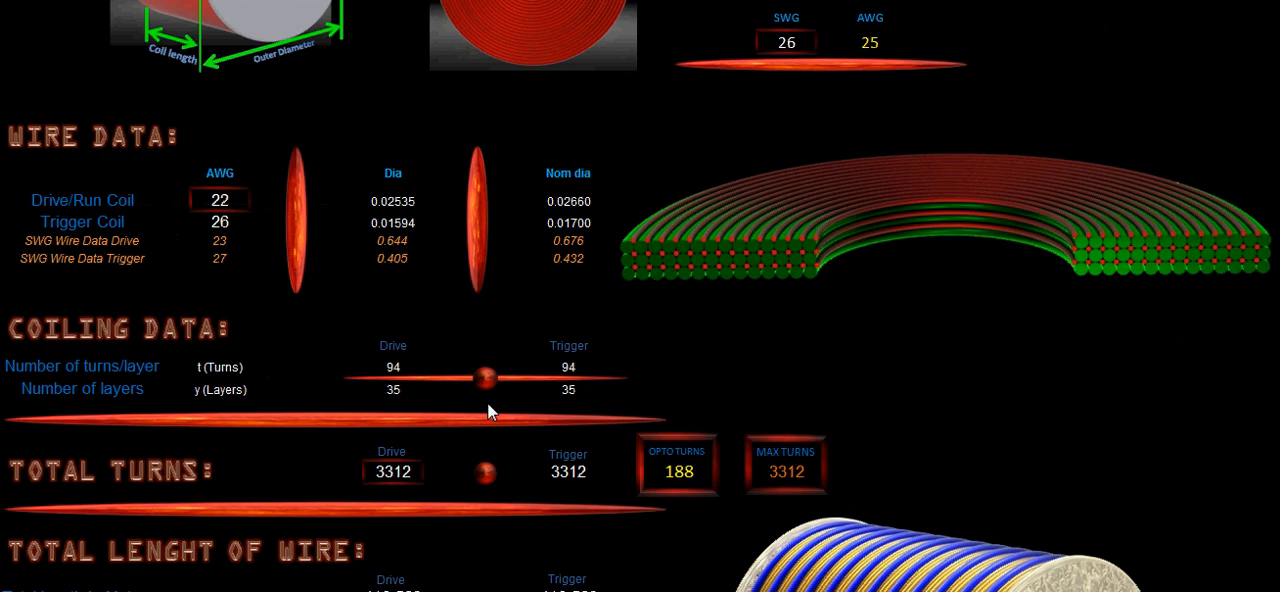
Enter 0.375 for the magnet face width and length and 0 for the round magnet diameter
{"action": "scroll", "scroll_direction": "down", "scroll_amount": 3}
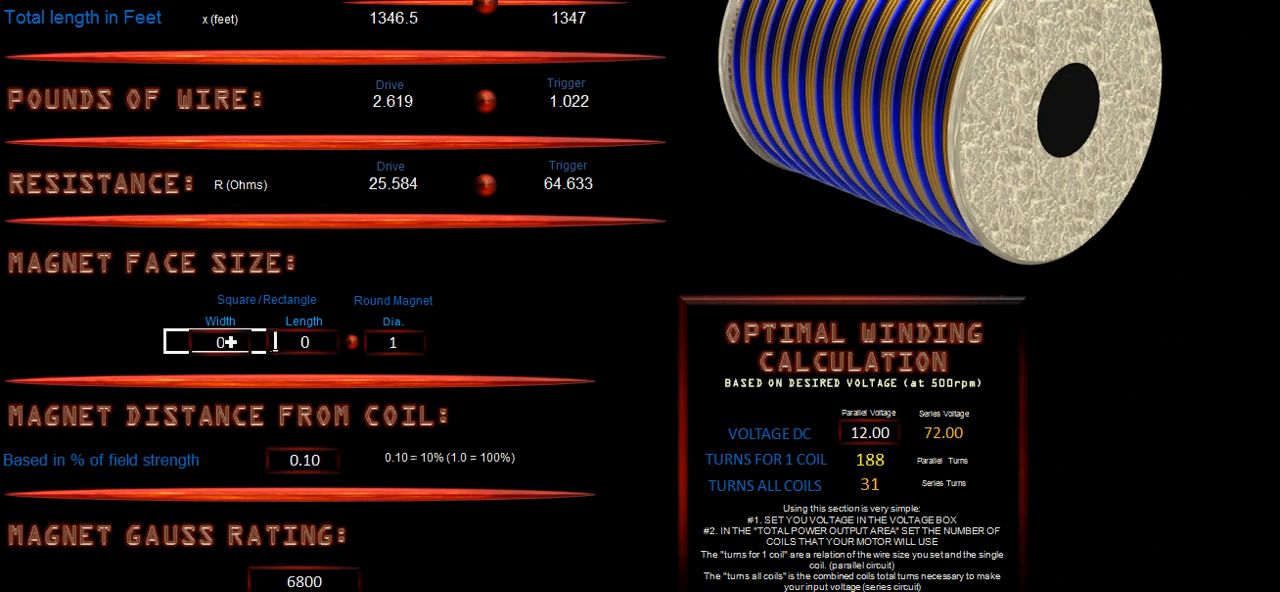
{"action": "type", "text": ".375"}
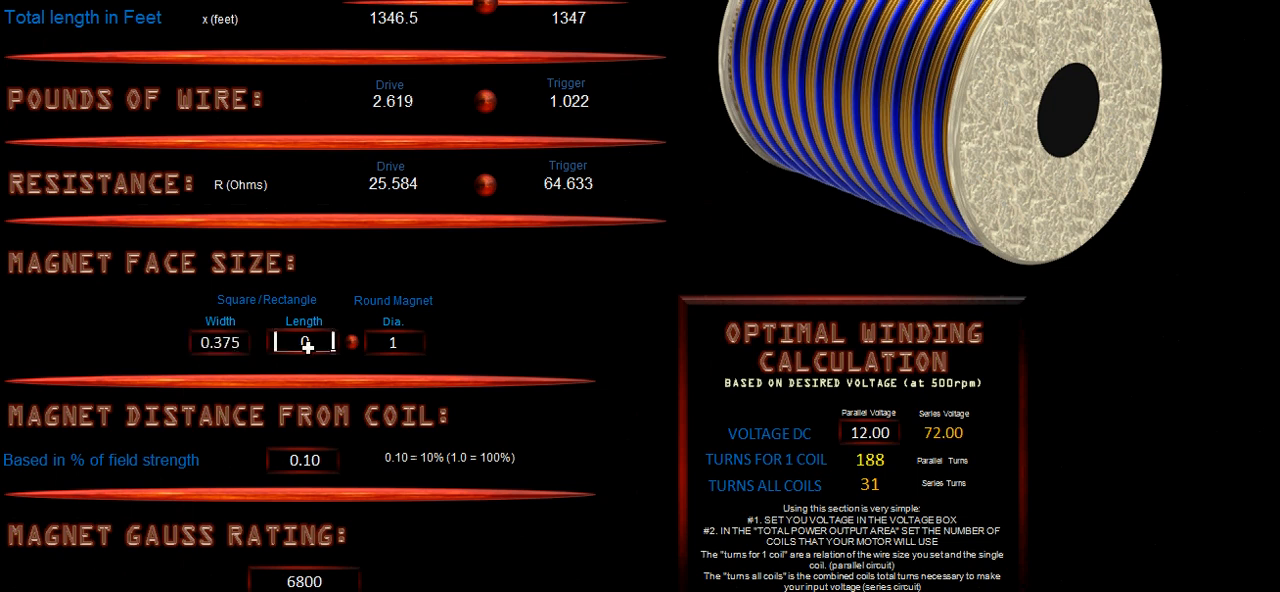
{"action": "type", "text": ".375"}
{"action": "left_click", "coordinate": [394, 342]}
{"action": "type", "text": "0"}
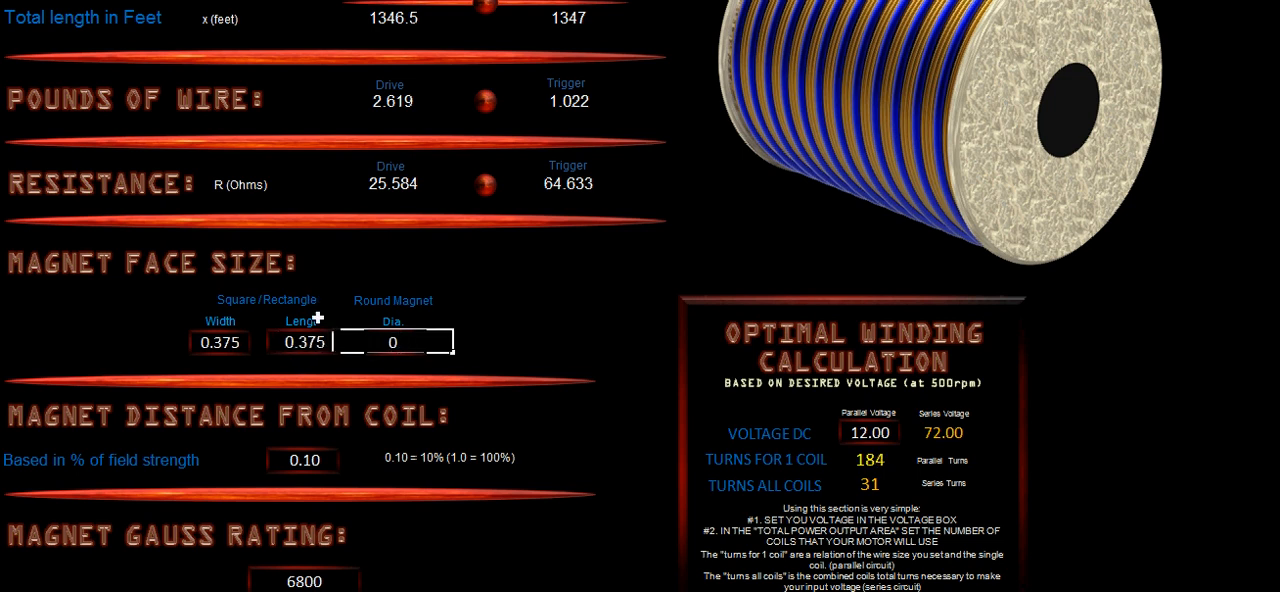
{"action": "scroll", "scroll_direction": "down", "scroll_amount": 3}
{"action": "type", "text": "5"}
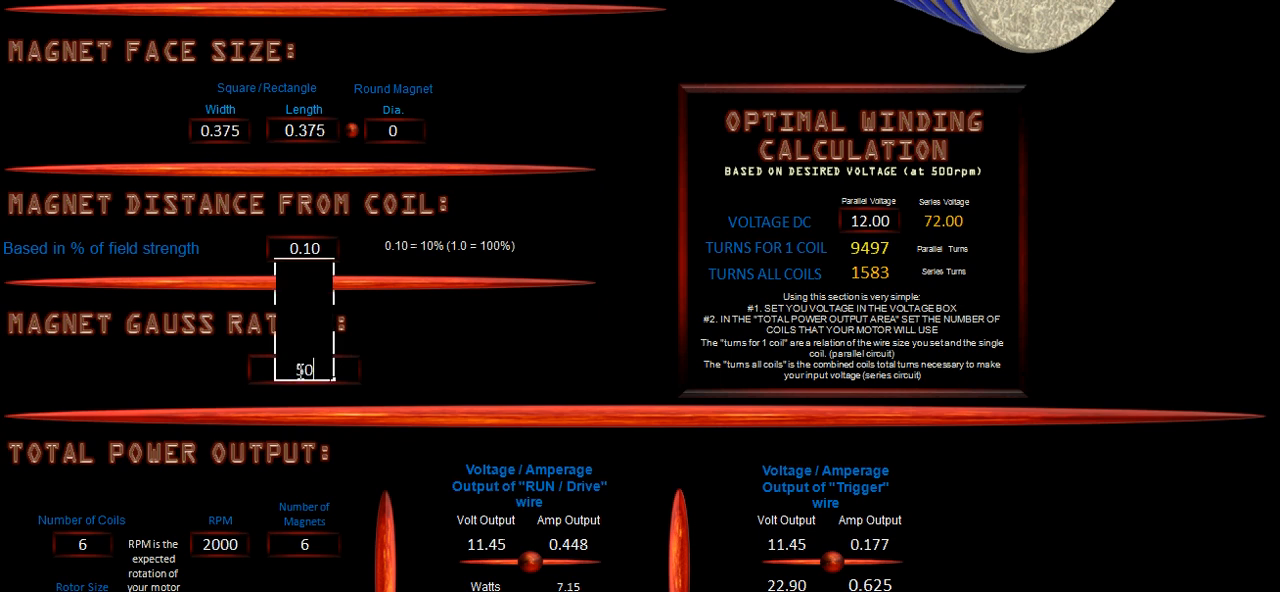
Enter gauss rating 5000, 12 coils, 1000 RPM and 13 magnets for 18.15 watts output
{"action": "type", "text": "000"}
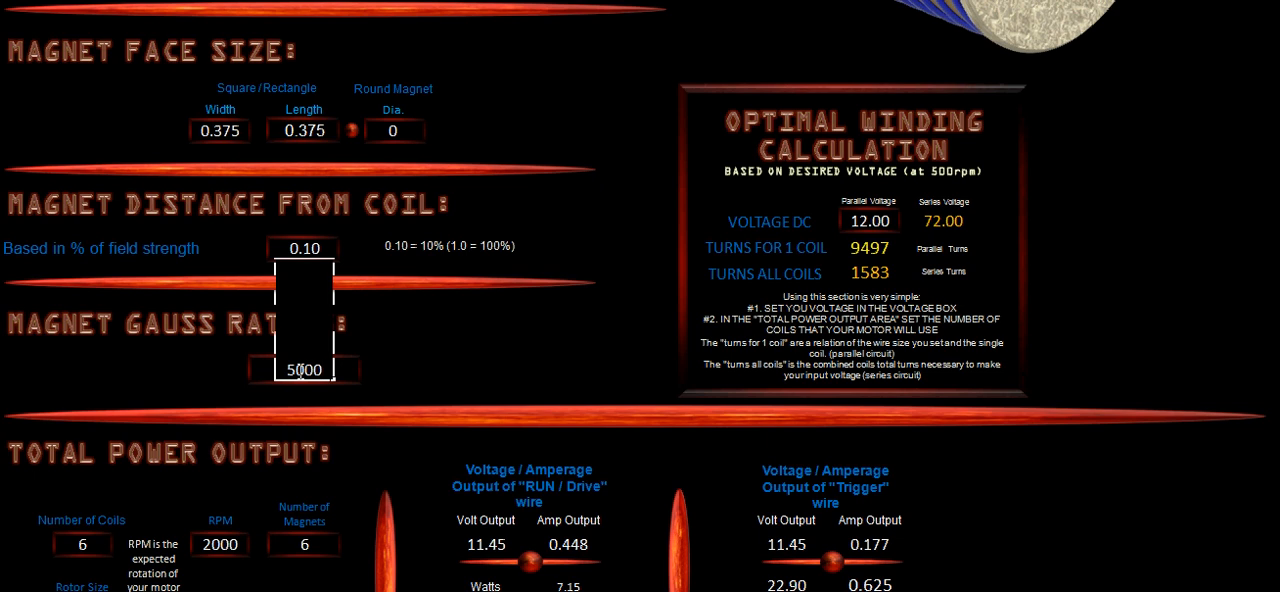
{"action": "left_click", "coordinate": [80, 544]}
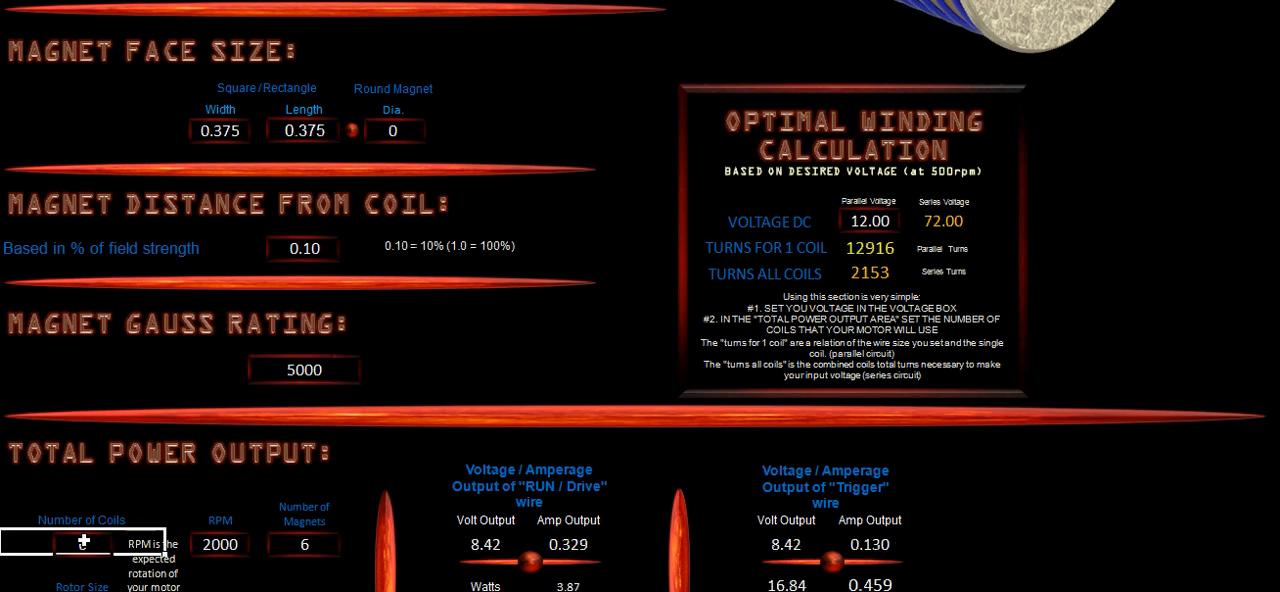
{"action": "scroll", "scroll_direction": "down", "scroll_amount": 3}
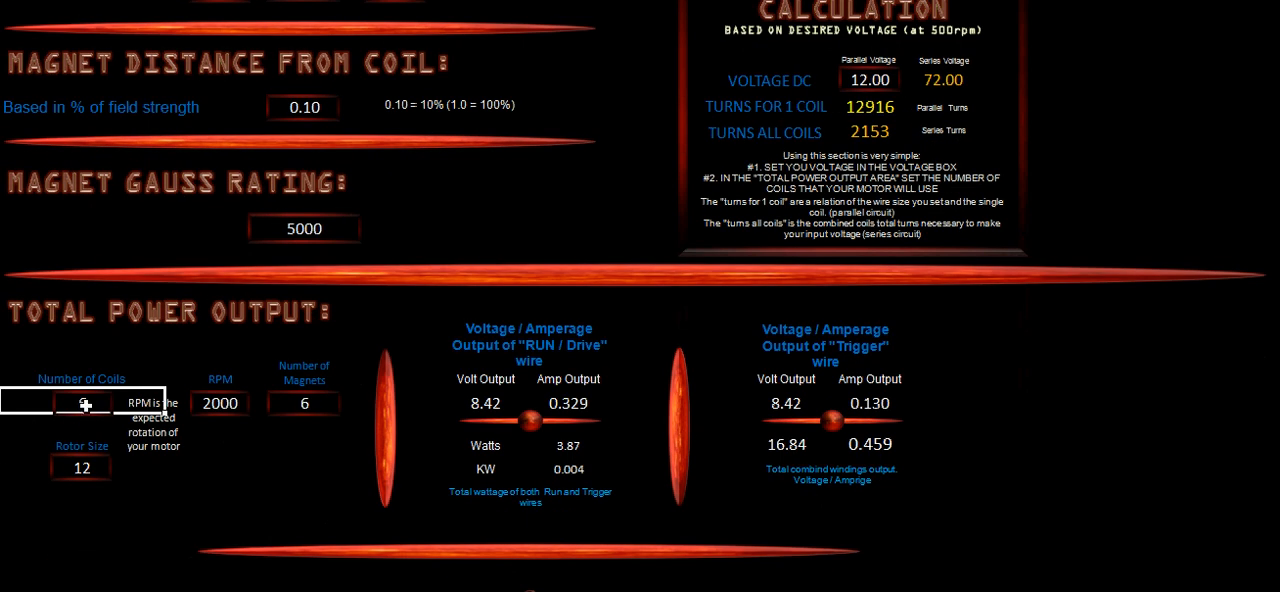
{"action": "type", "text": "12"}
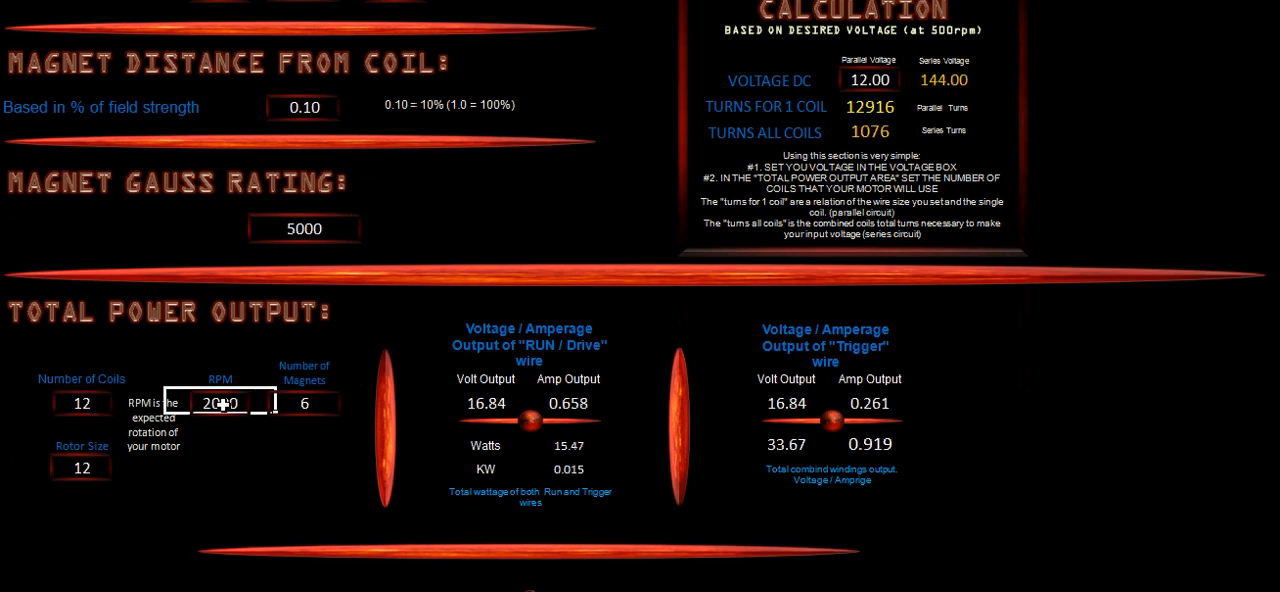
{"action": "type", "text": "10"}
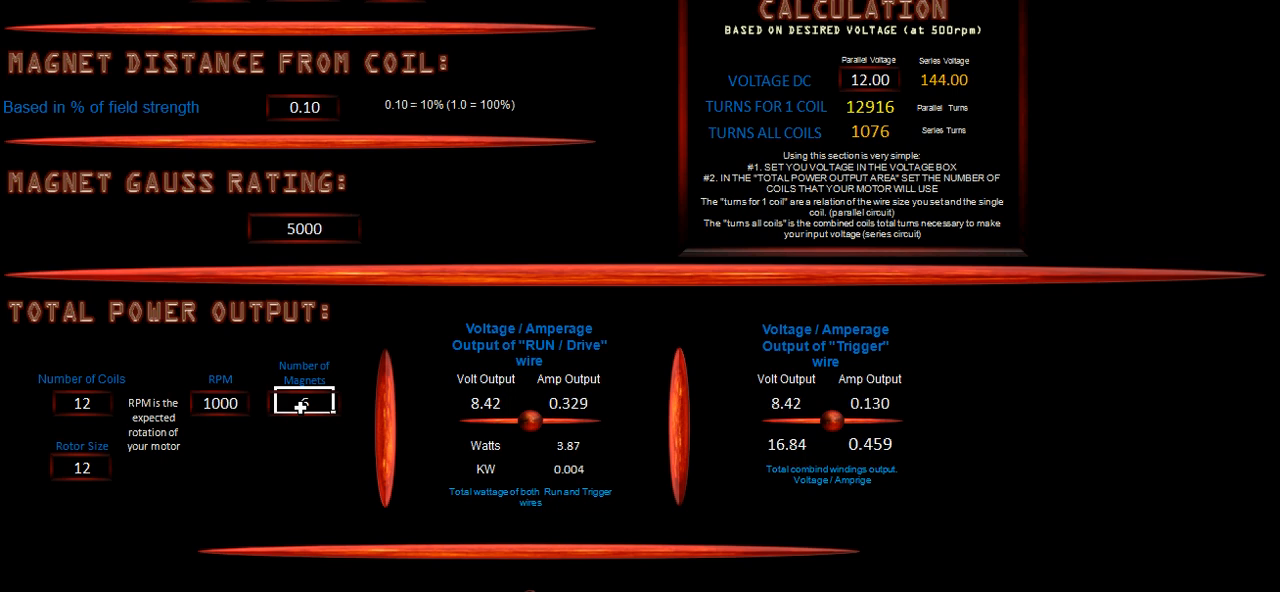
{"action": "type", "text": "13"}
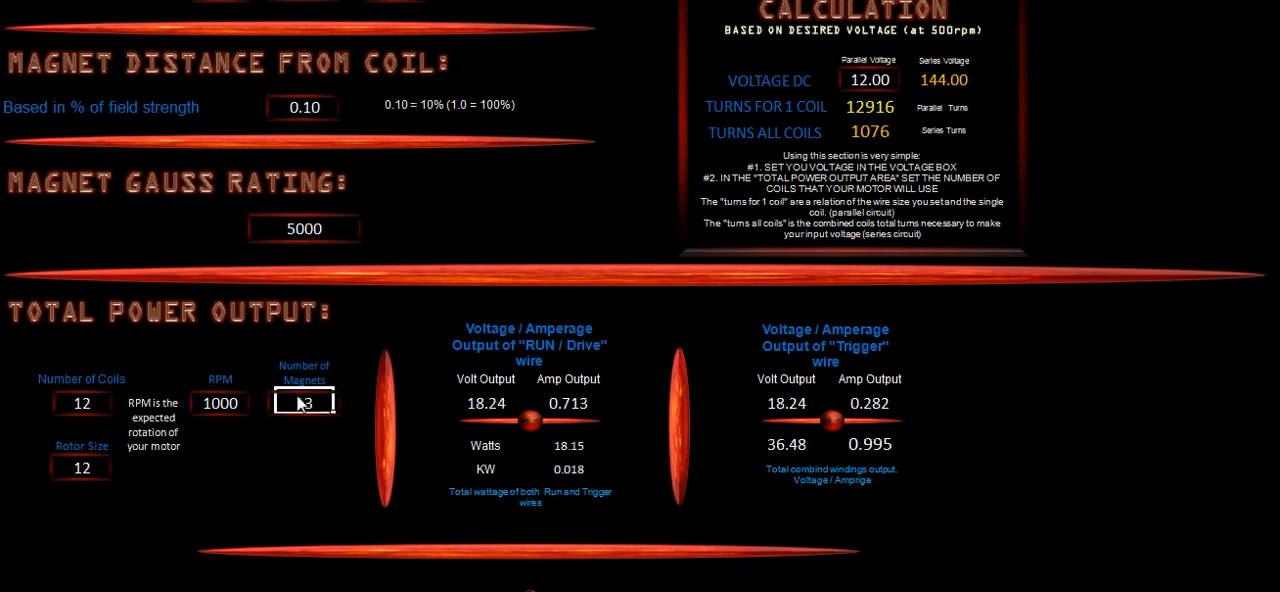
{"action": "type", "text": "1"}
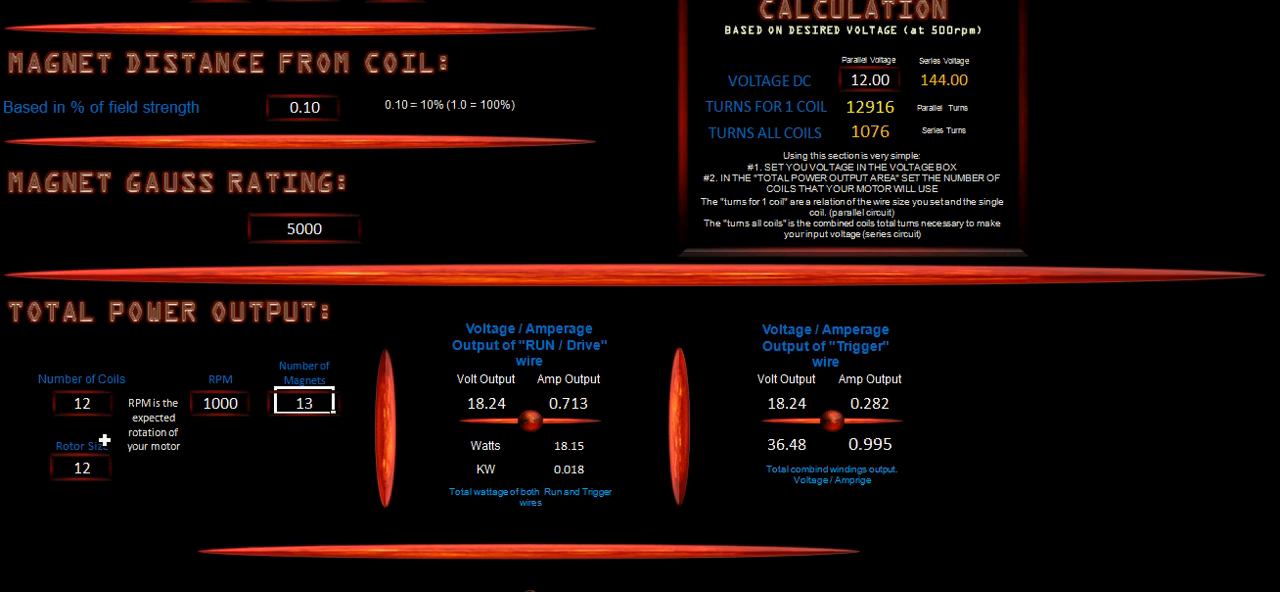
{"action": "mouse_move", "coordinate": [254, 392]}
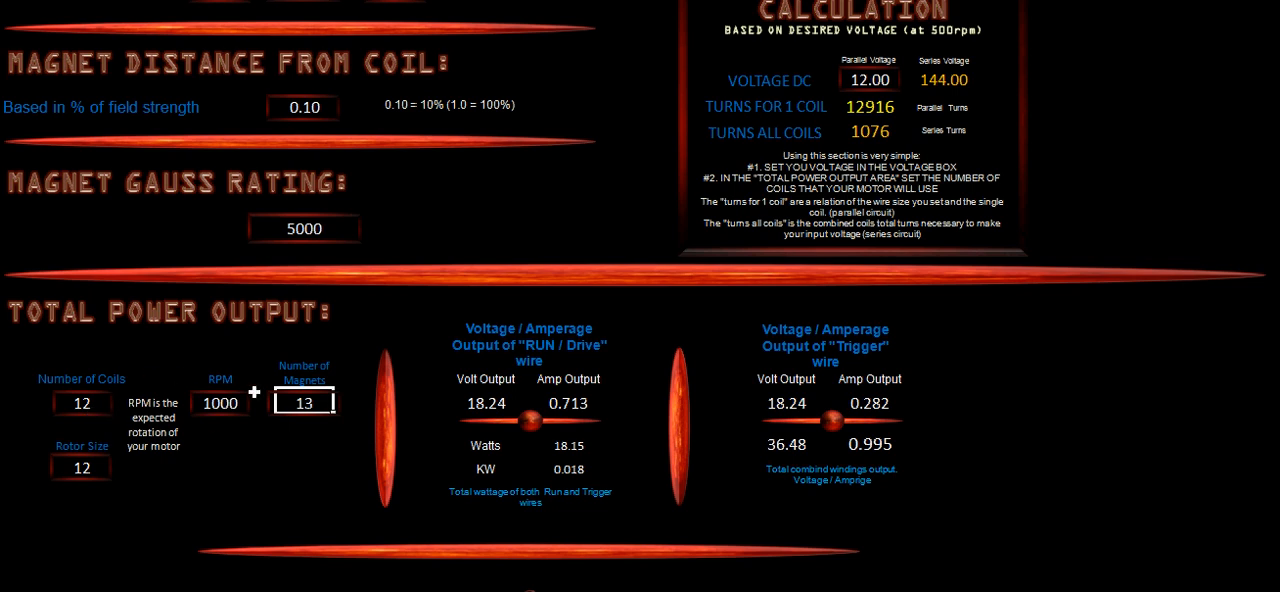
{"action": "mouse_move", "coordinate": [322, 434]}
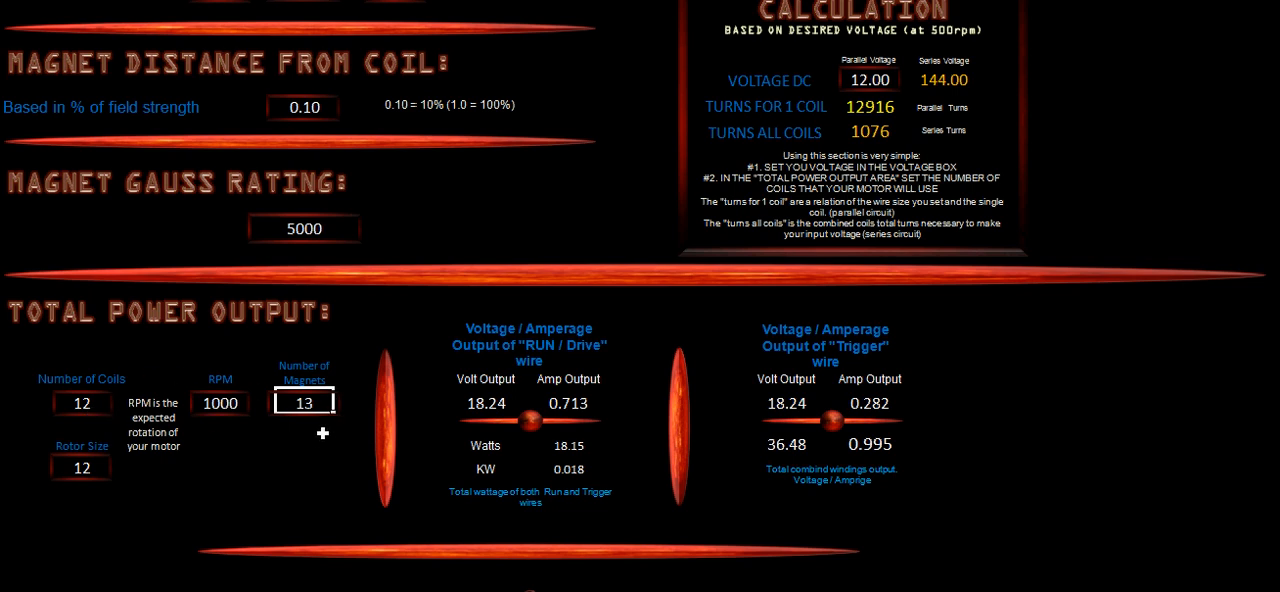
{"action": "mouse_move", "coordinate": [292, 456]}
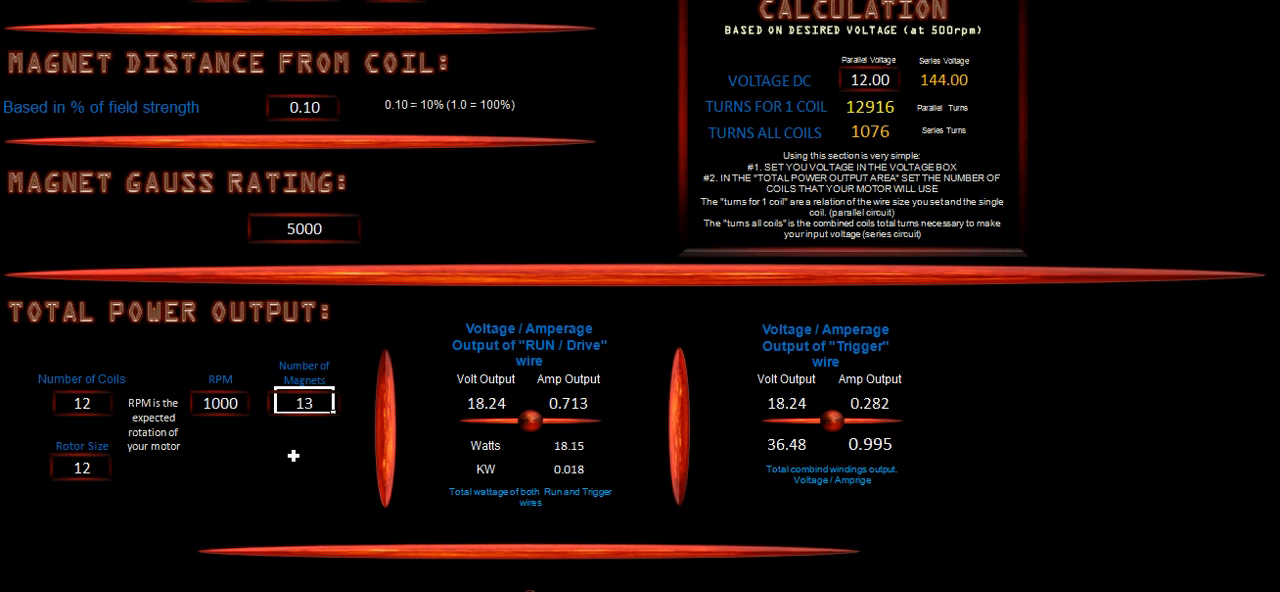
{"action": "mouse_move", "coordinate": [420, 444]}
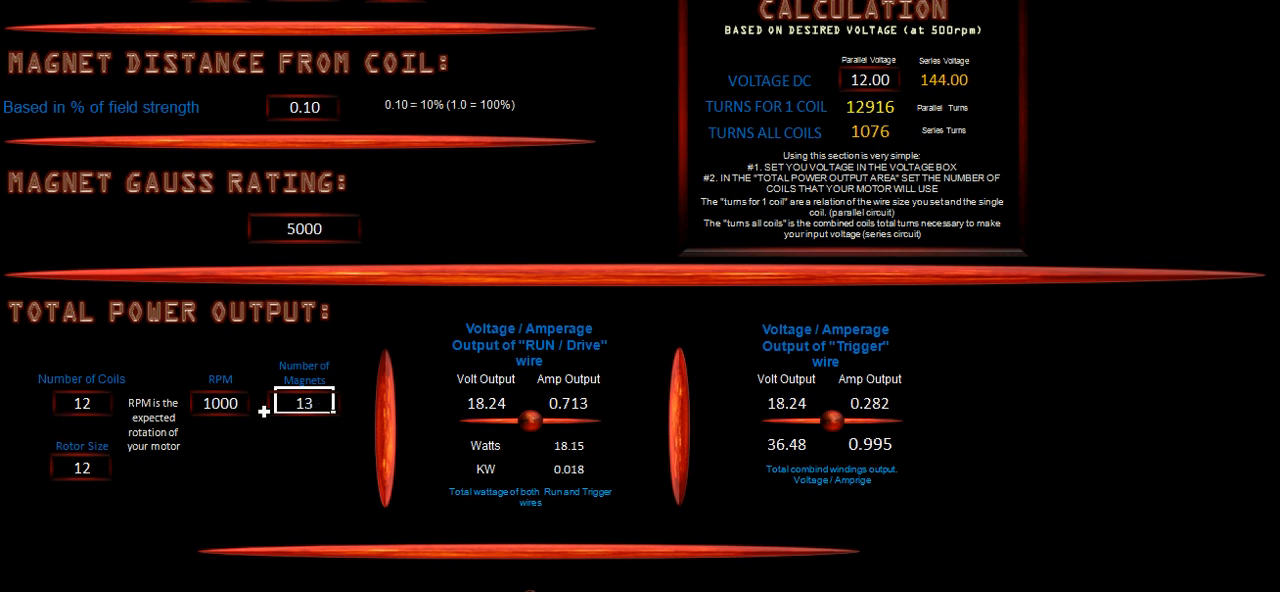
{"action": "mouse_move", "coordinate": [602, 418]}
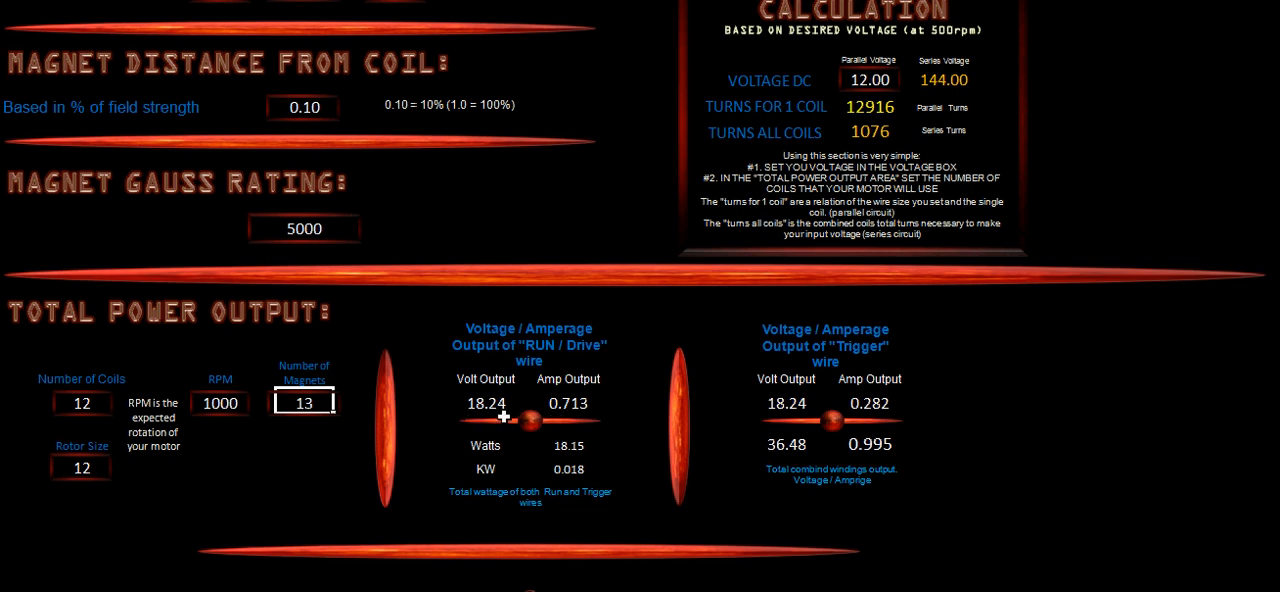
{"action": "mouse_move", "coordinate": [516, 464]}
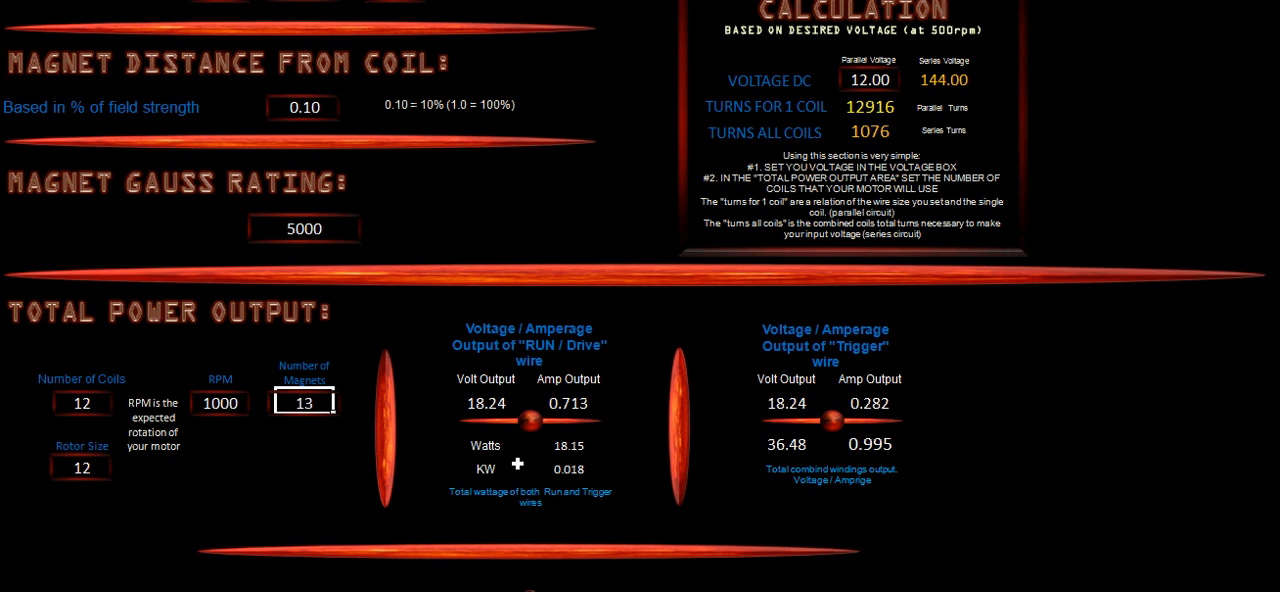
{"action": "mouse_move", "coordinate": [576, 488]}
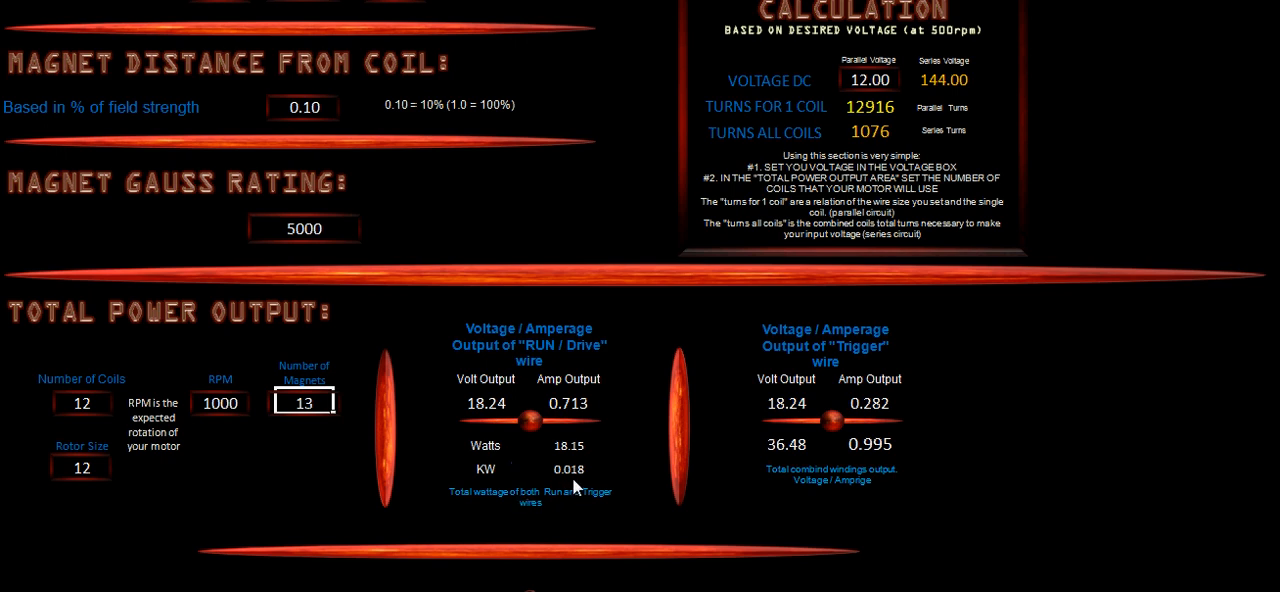
{"action": "mouse_move", "coordinate": [902, 480]}
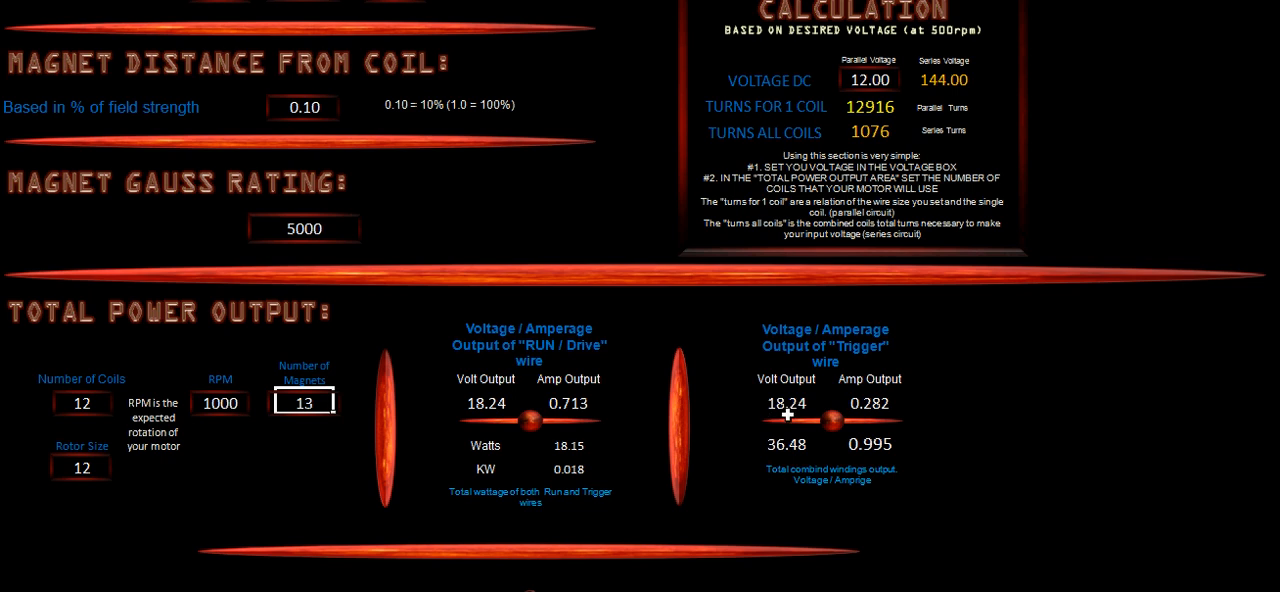
{"action": "mouse_move", "coordinate": [890, 416]}
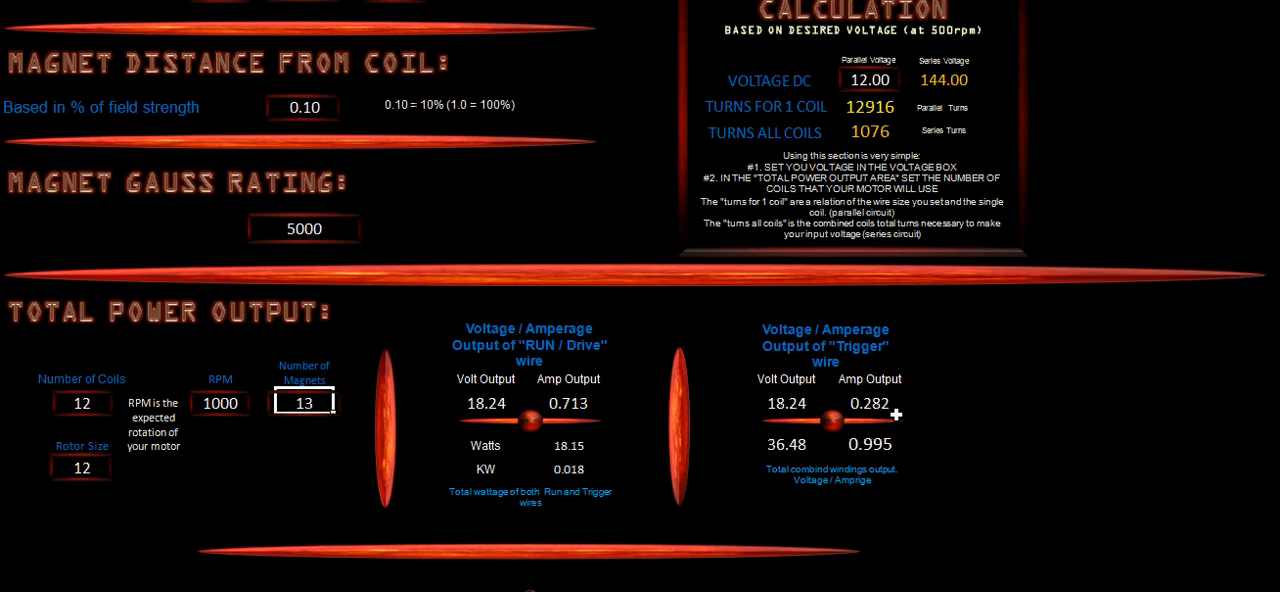
{"action": "mouse_move", "coordinate": [766, 492]}
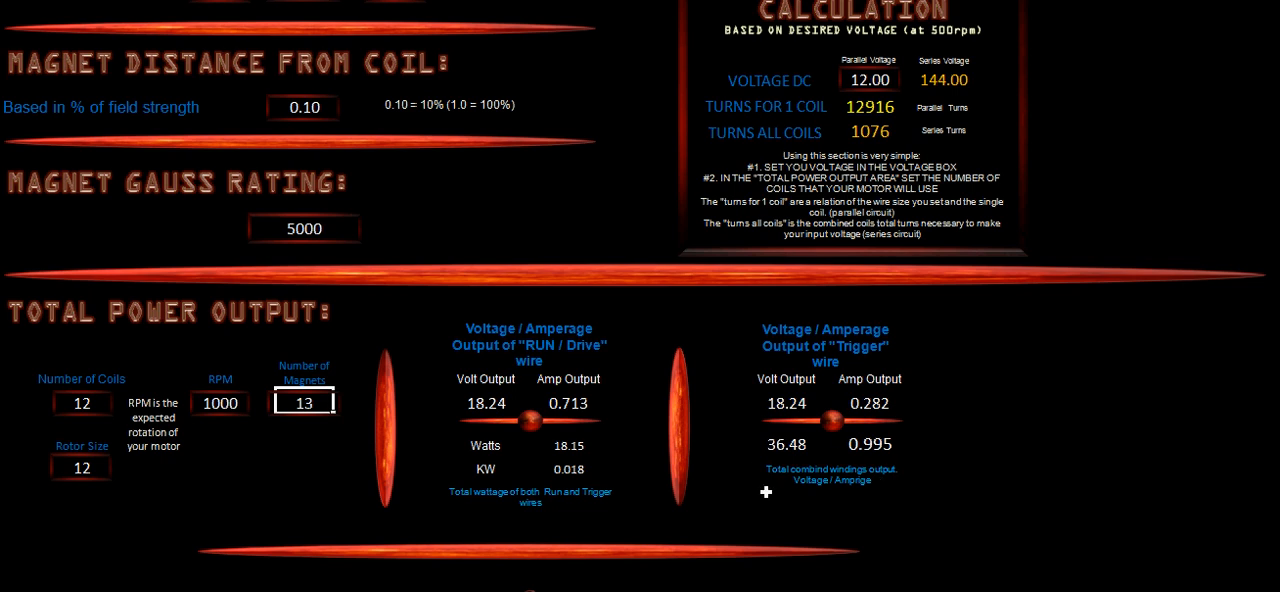
{"action": "mouse_move", "coordinate": [764, 492]}
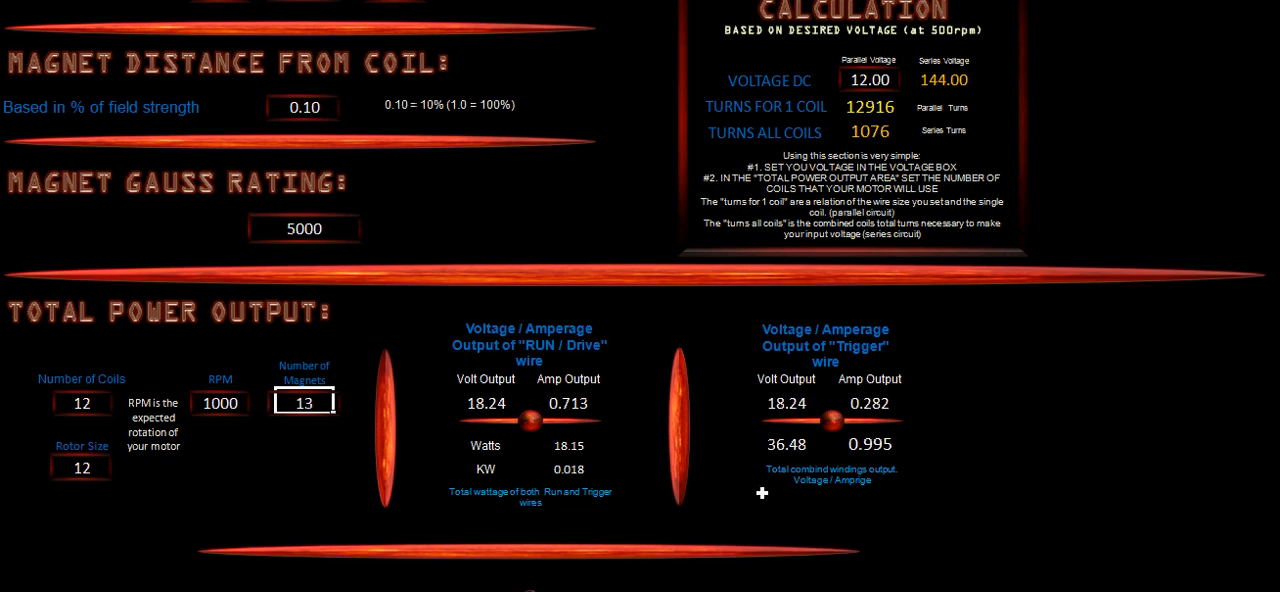
{"action": "mouse_move", "coordinate": [296, 448]}
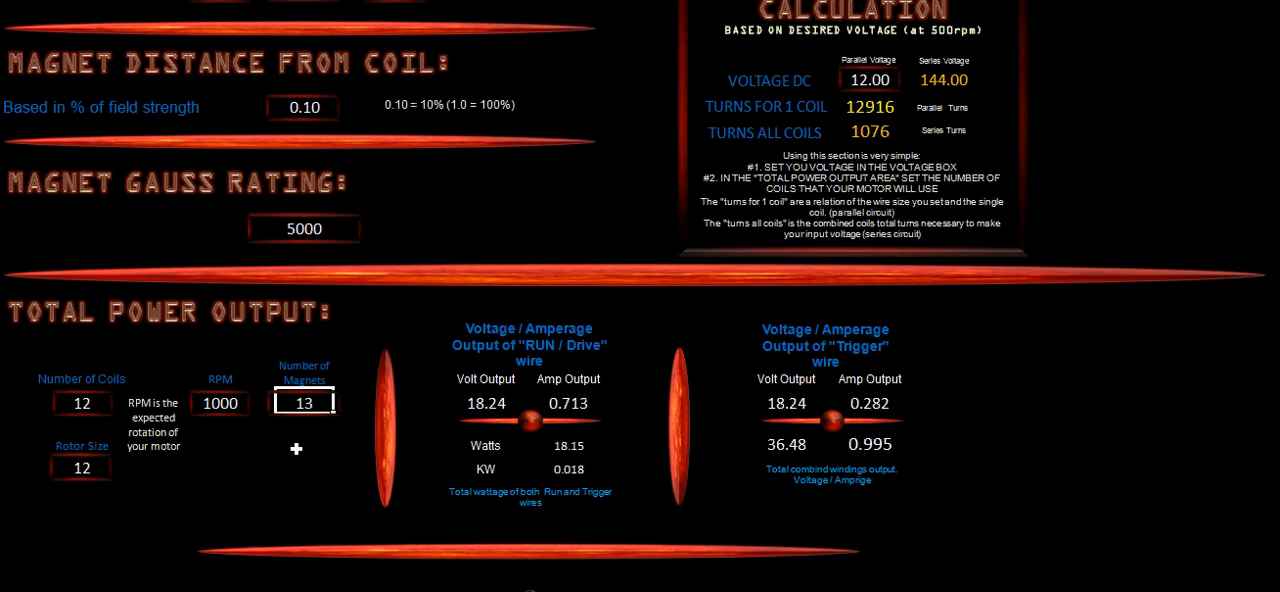
Enter 11 coils, 2200 RPM and 13 magnets, raising drive output to 73.83 watts
{"action": "left_click", "coordinate": [80, 404]}
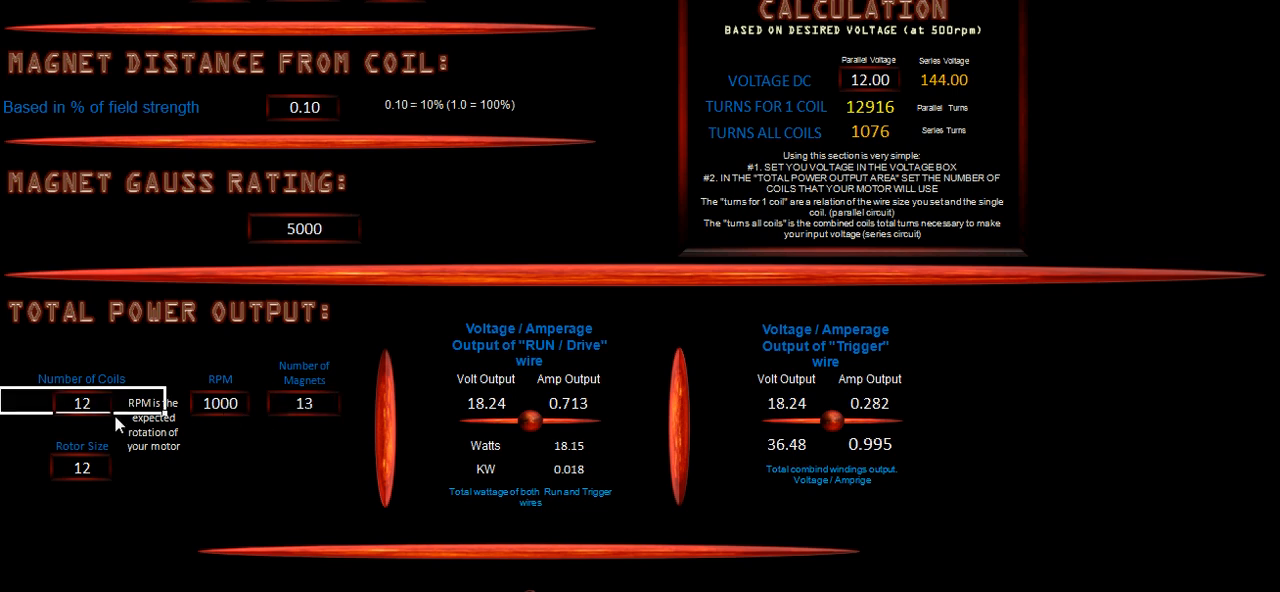
{"action": "type", "text": "11"}
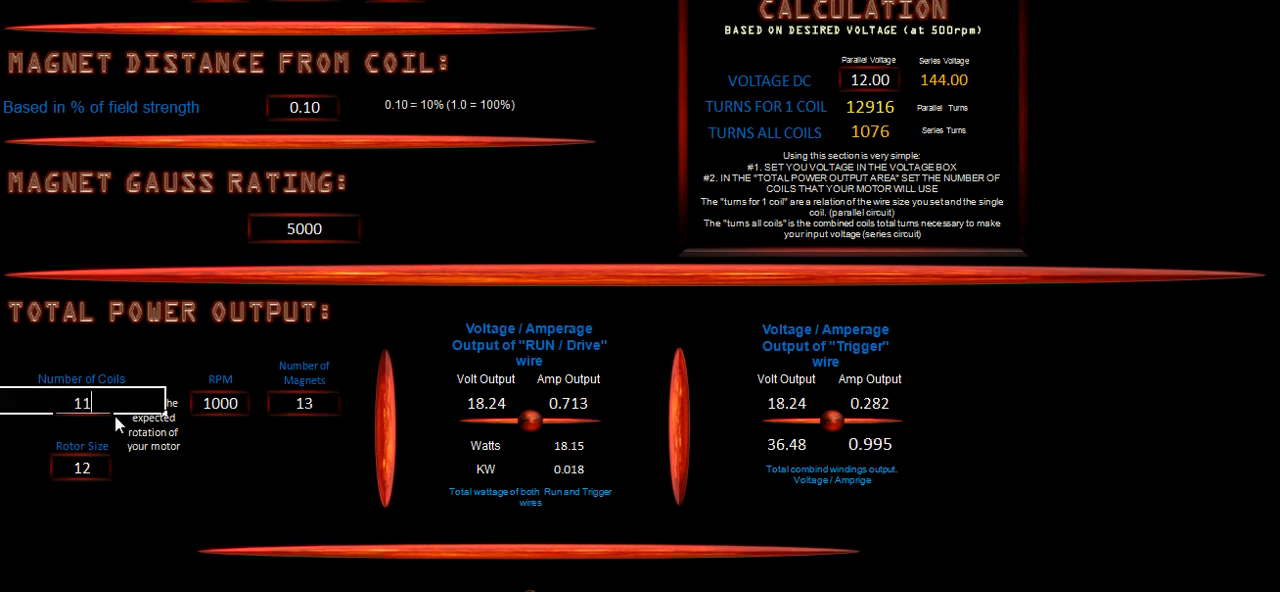
{"action": "left_click", "coordinate": [220, 404]}
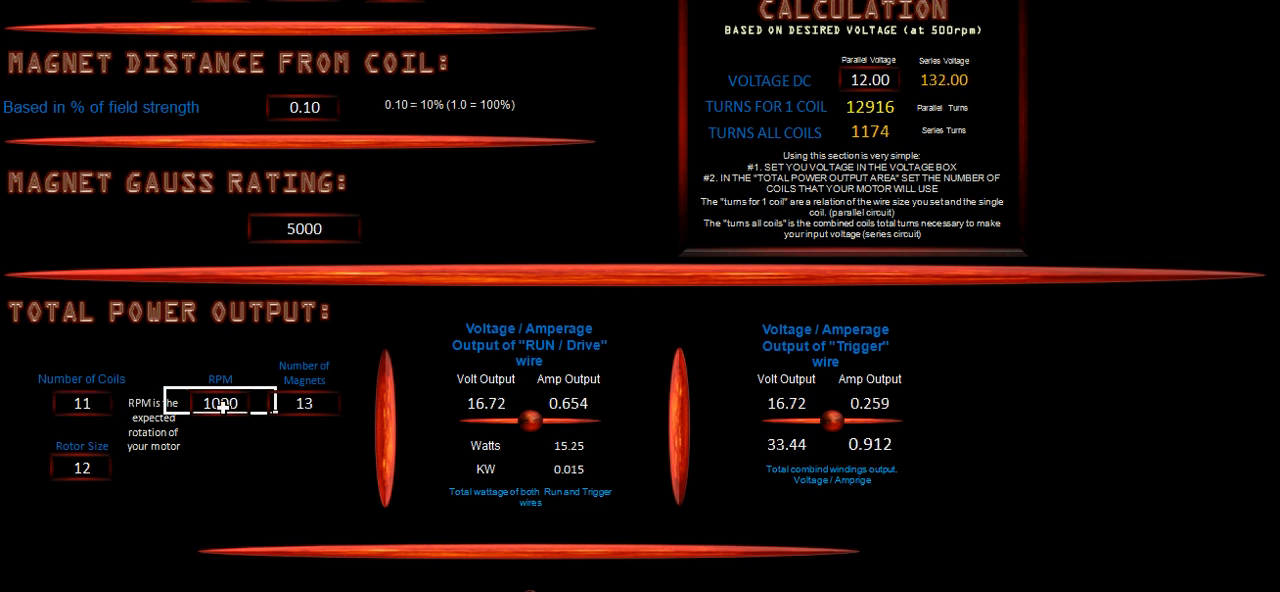
{"action": "type", "text": "2"}
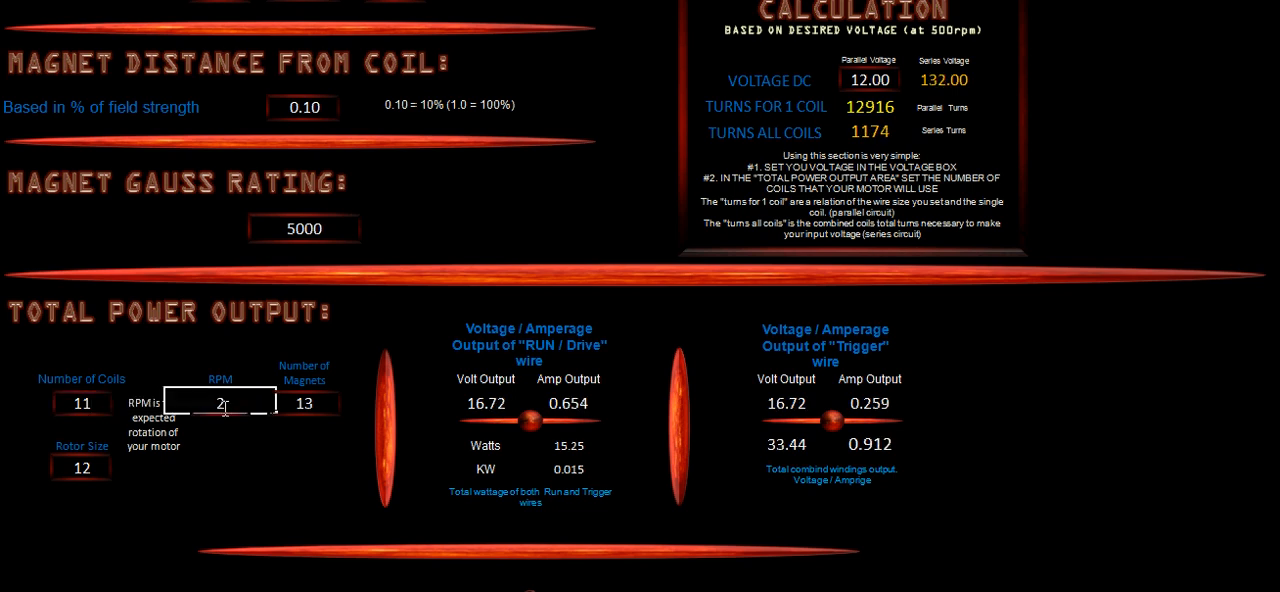
{"action": "type", "text": "200"}
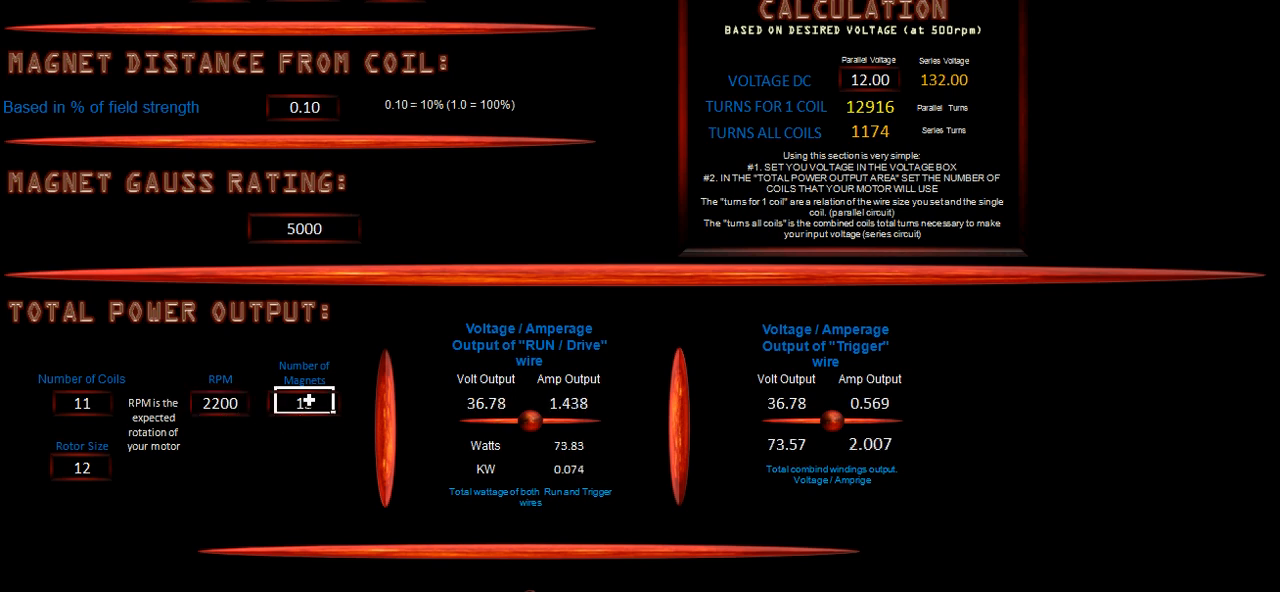
{"action": "type", "text": "13"}
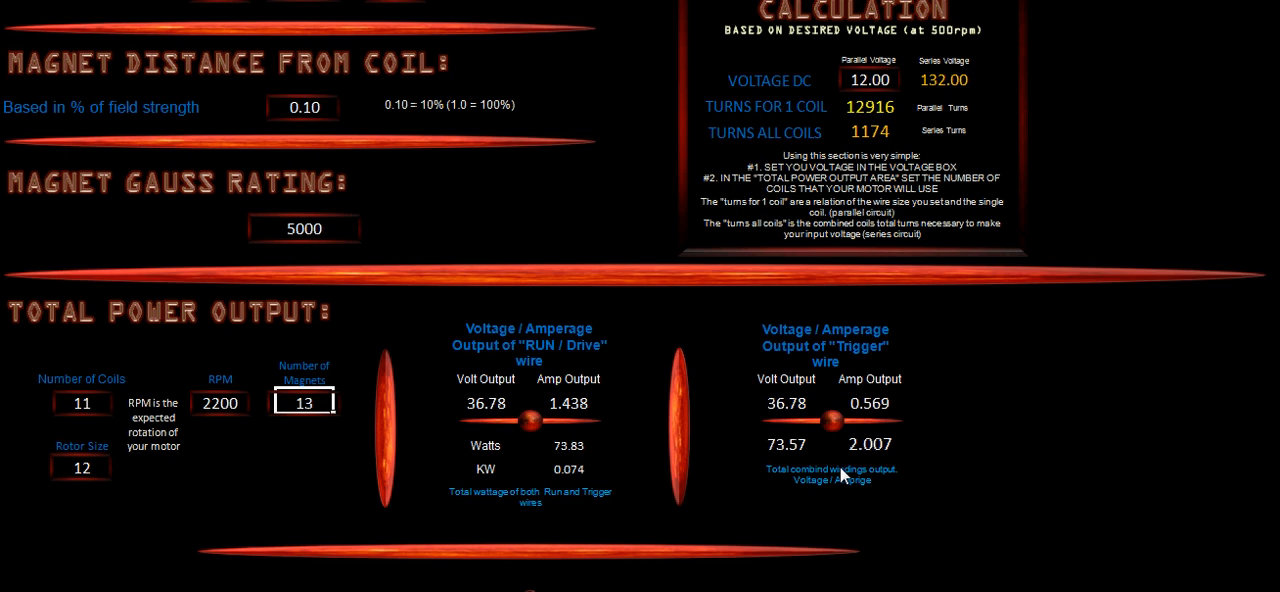
{"action": "mouse_move", "coordinate": [576, 516]}
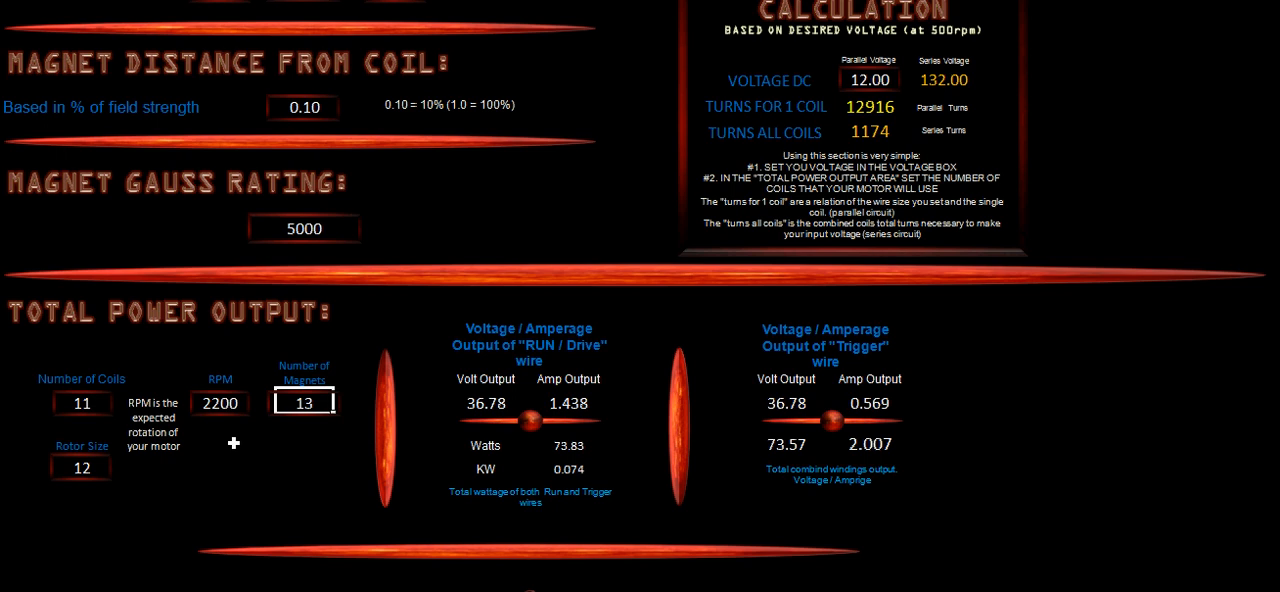
{"action": "mouse_move", "coordinate": [100, 486]}
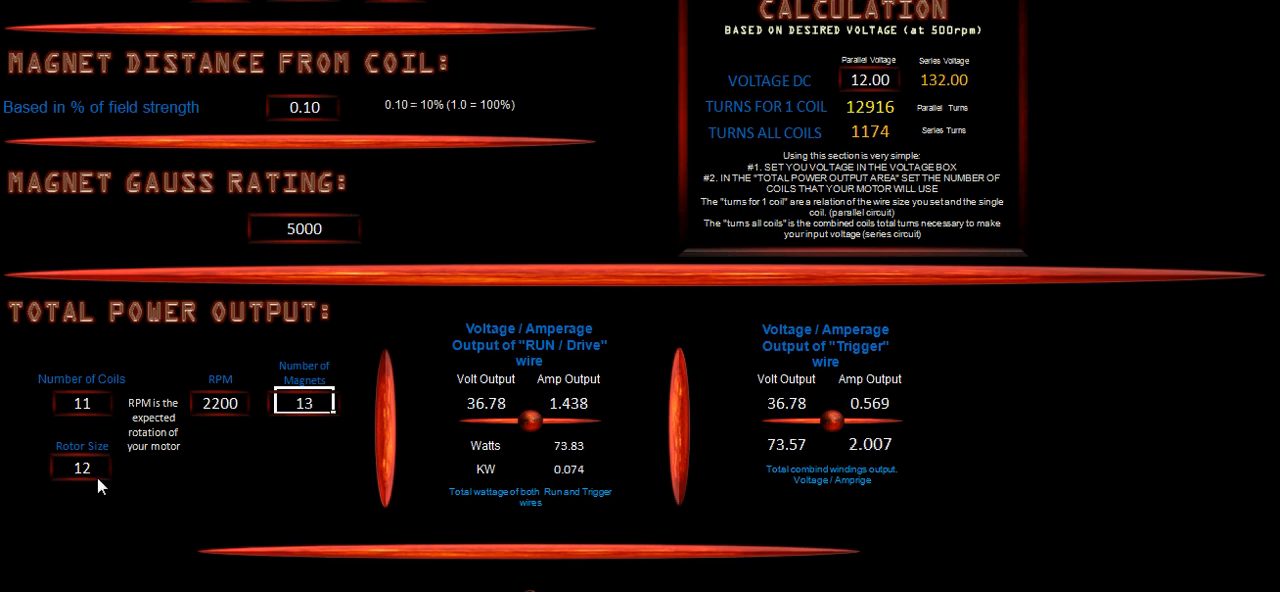
Enter 8 as the rotor size
{"action": "left_click", "coordinate": [80, 468]}
{"action": "type", "text": "8"}
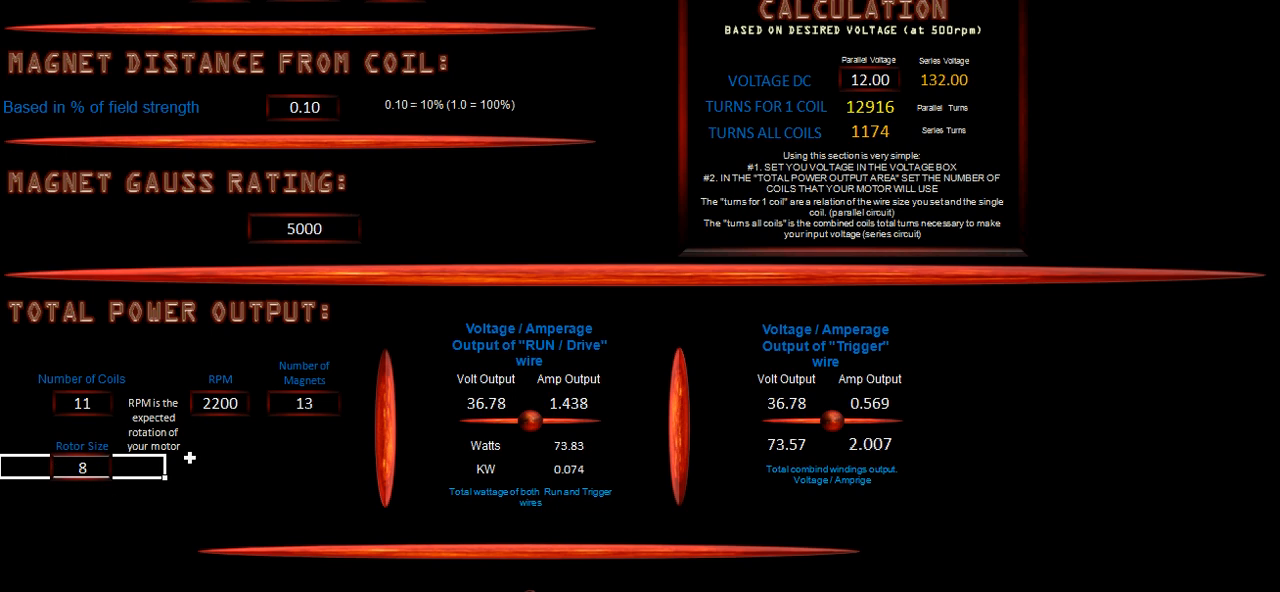
{"action": "mouse_move", "coordinate": [256, 456]}
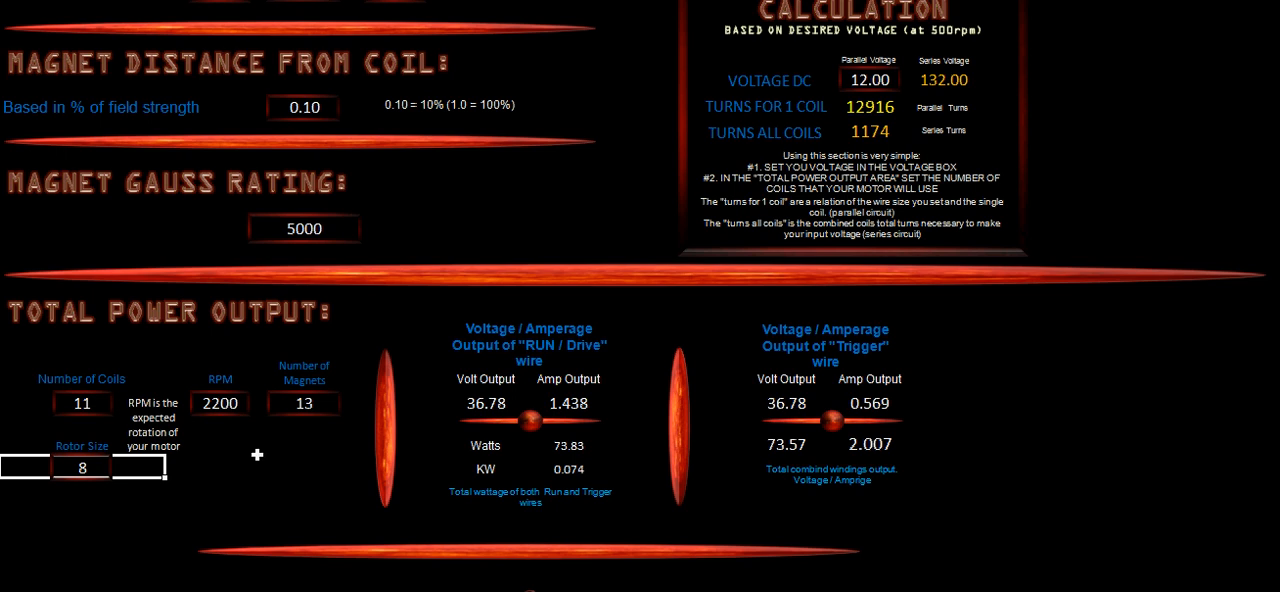
{"action": "mouse_move", "coordinate": [232, 460]}
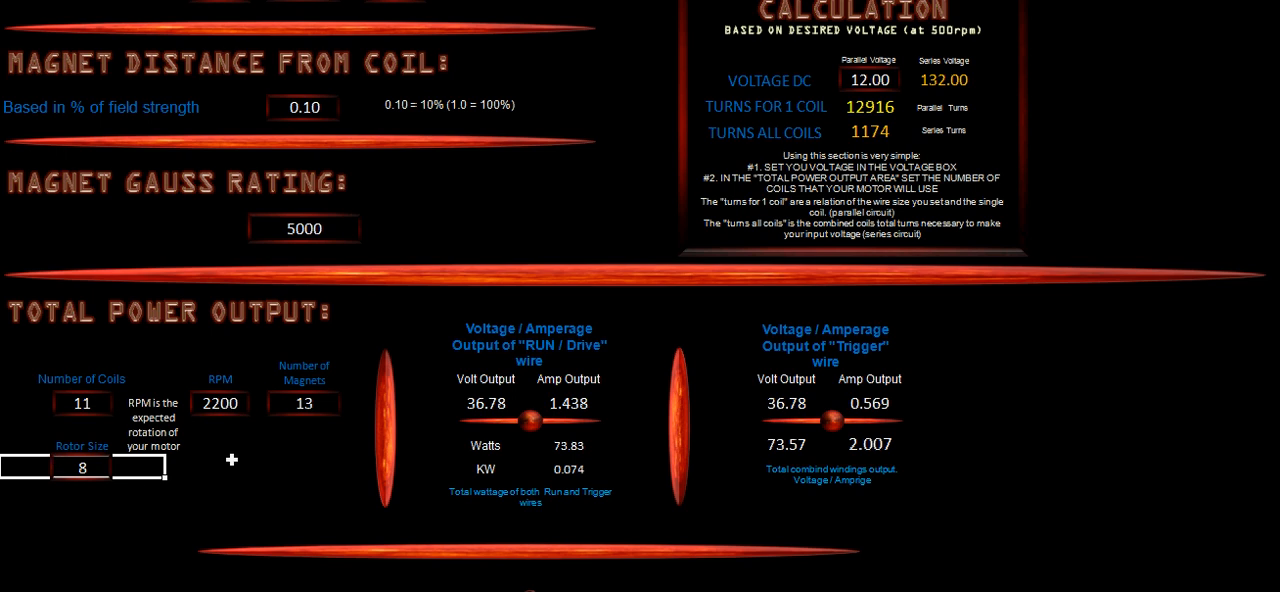
{"action": "mouse_move", "coordinate": [232, 464]}
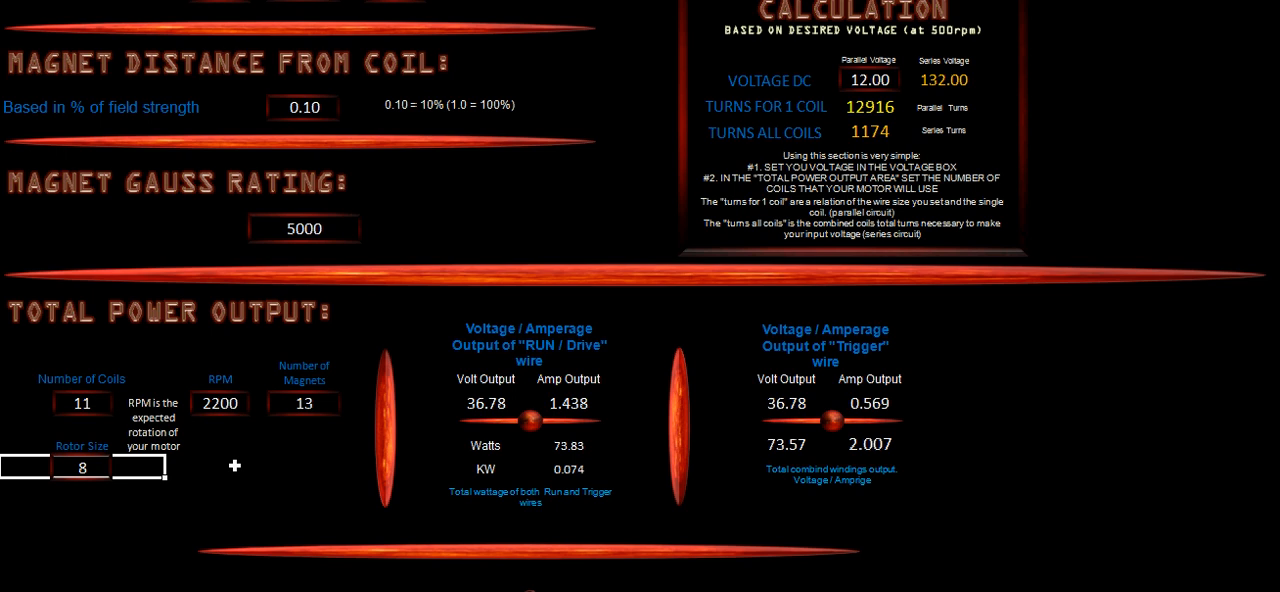
{"action": "mouse_move", "coordinate": [220, 446]}
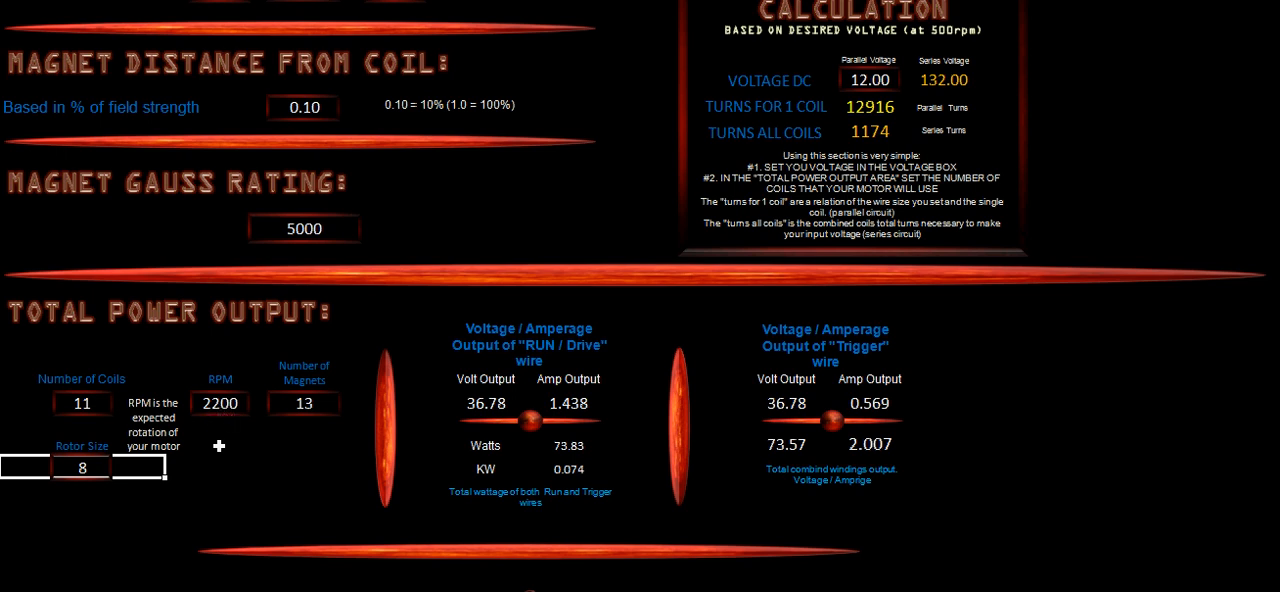
{"action": "mouse_move", "coordinate": [68, 424]}
{"action": "type", "text": "12"}
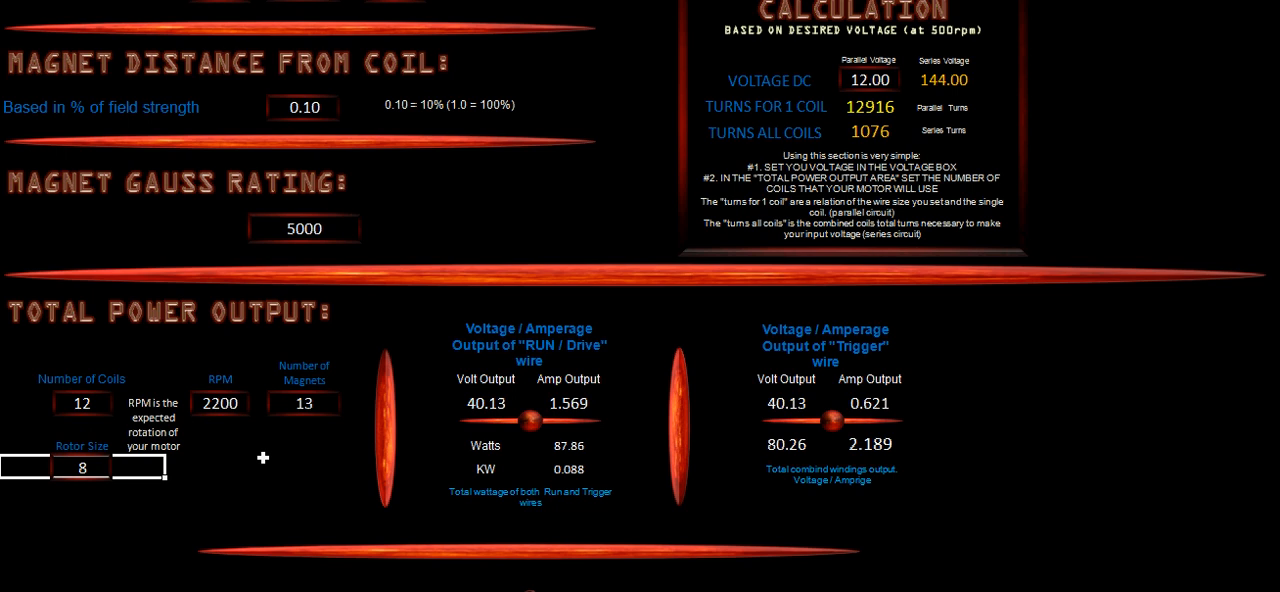
{"action": "mouse_move", "coordinate": [488, 510]}
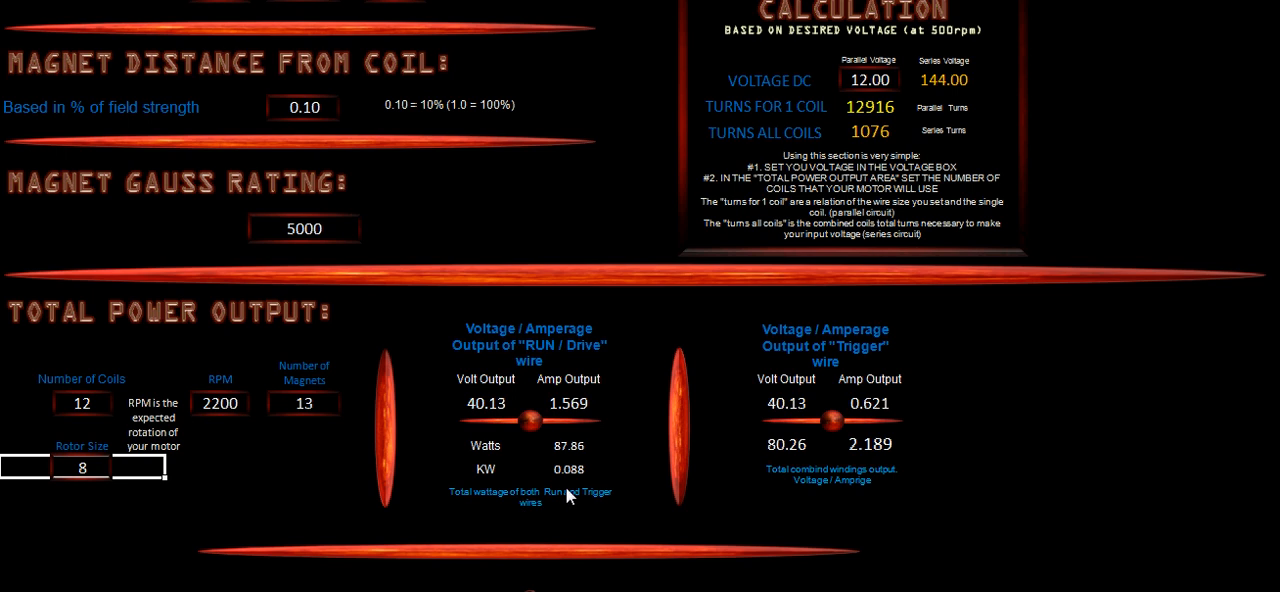
{"action": "mouse_move", "coordinate": [572, 476]}
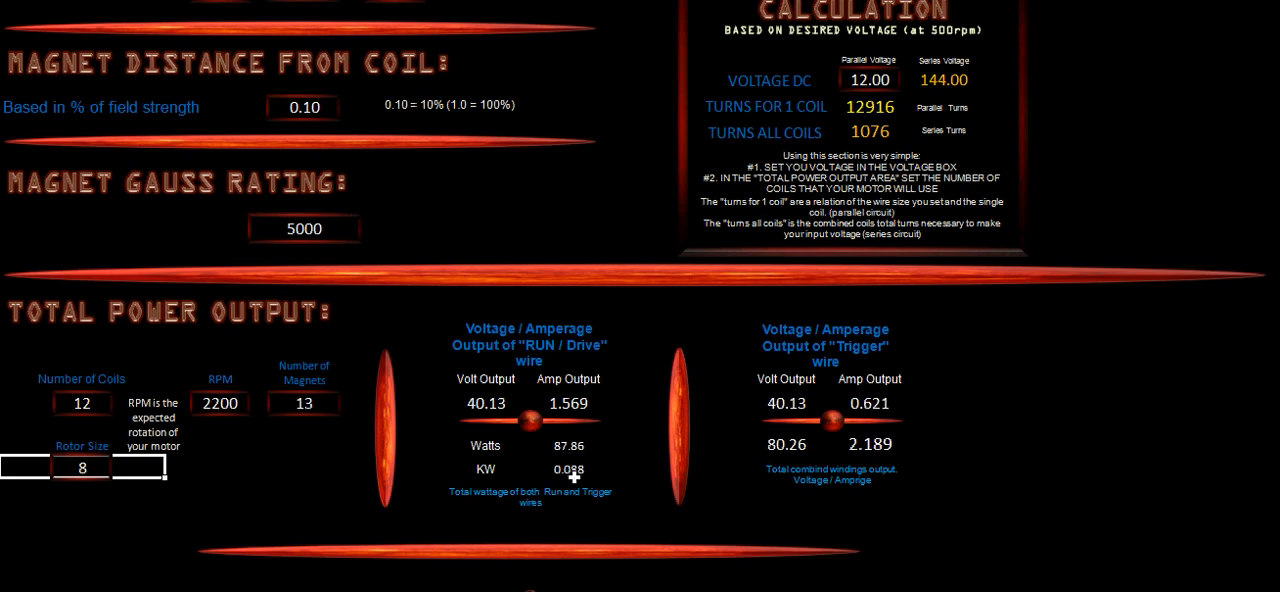
{"action": "mouse_move", "coordinate": [576, 488]}
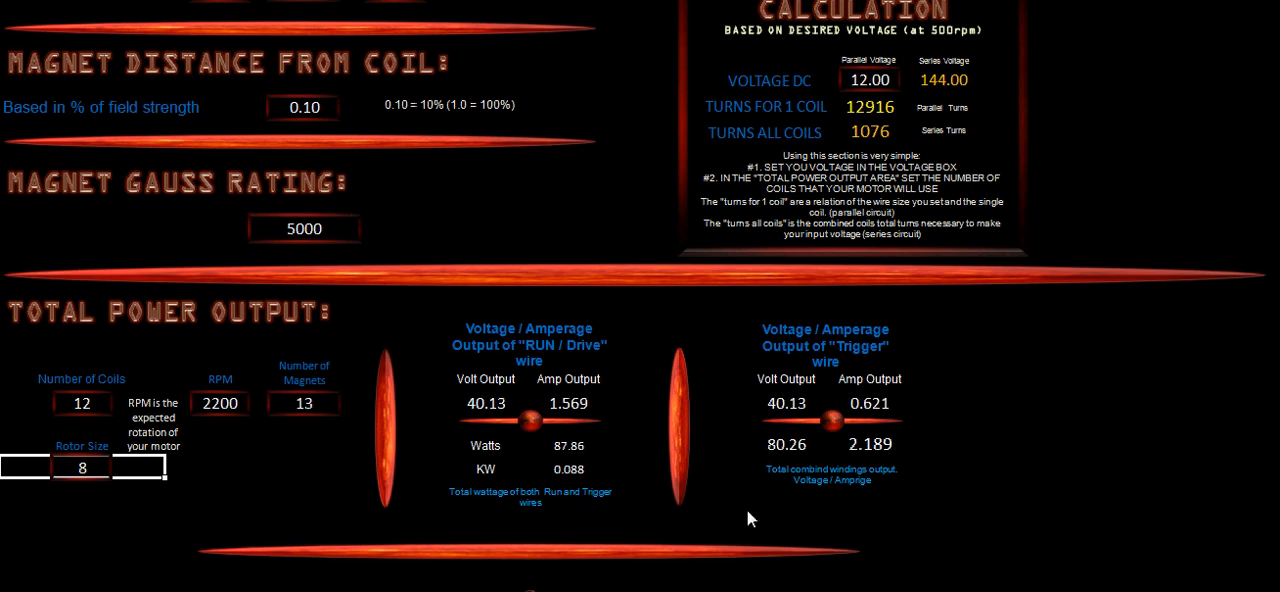
Scroll down the sheet to review the 87.86-watt drive output with 12 coils
{"action": "scroll", "scroll_direction": "down", "scroll_amount": 3}
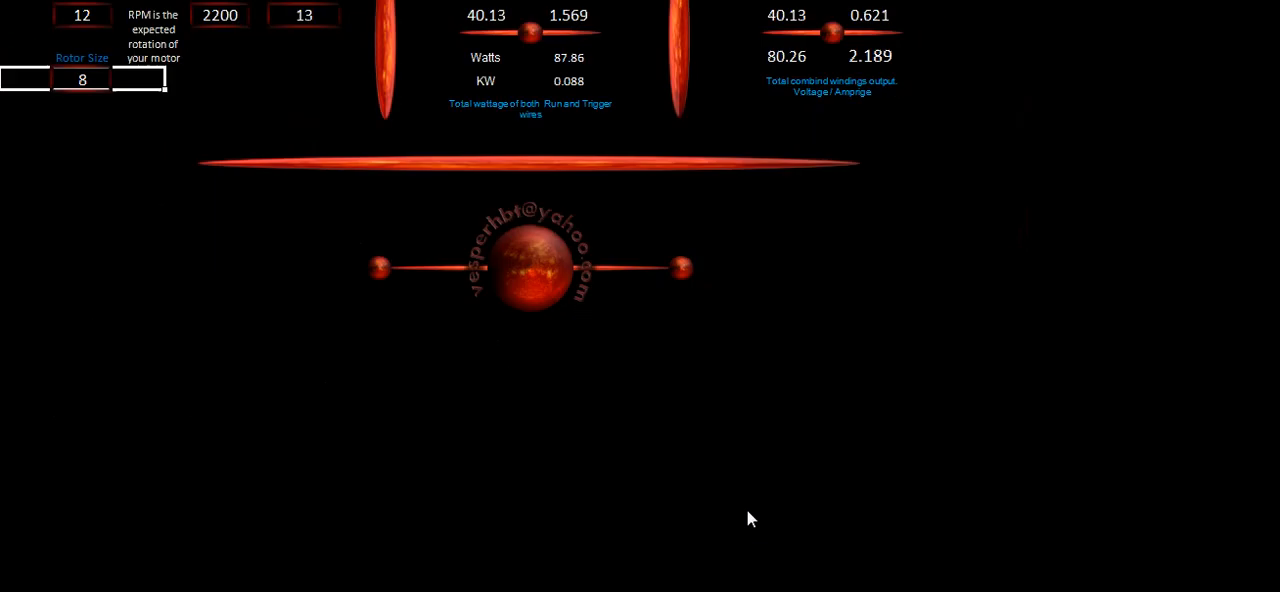